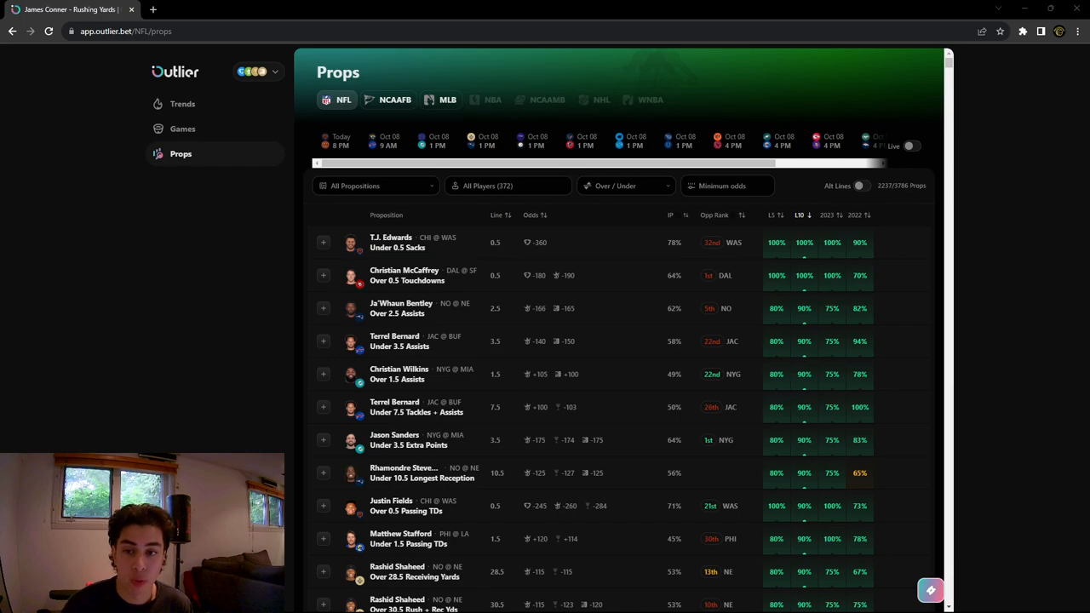
# Step: Filter the NFL props list to Rushing Yards propositions only, leaving 86 props
pyautogui.click(375, 185)
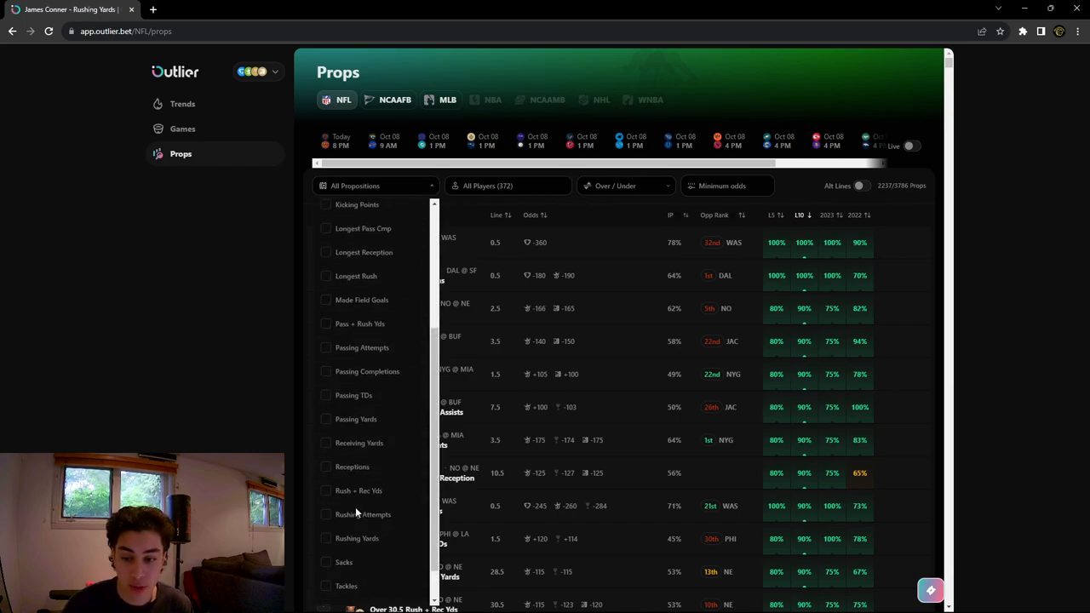
pyautogui.scroll(-3)
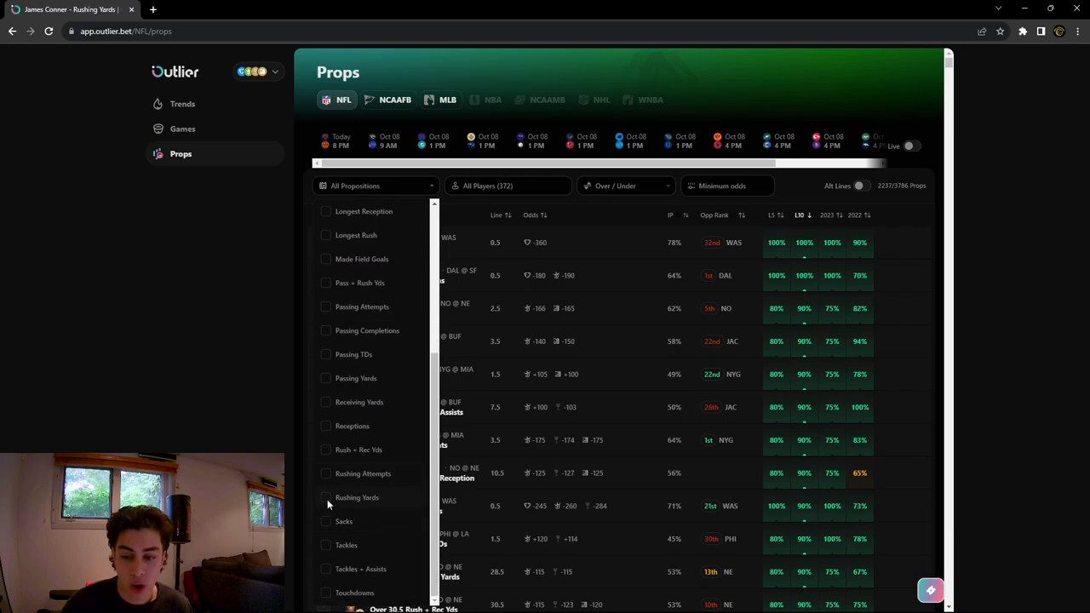
pyautogui.click(357, 497)
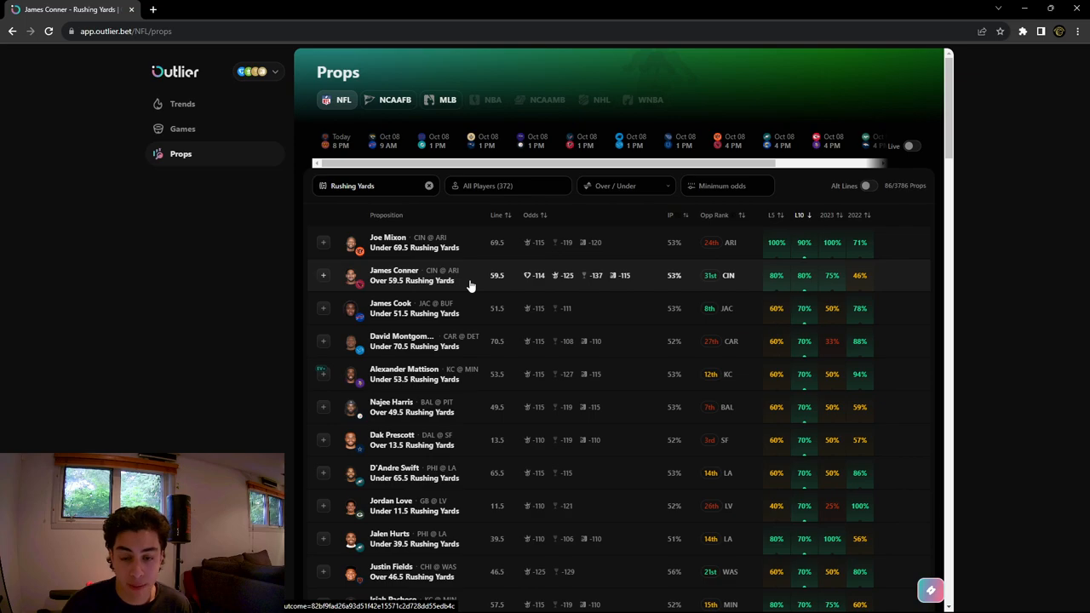
# Step: Open James Conner's Over 59.5 rushing yards prop and compare 2023 and 2022, ending on 2023
pyautogui.click(413, 275)
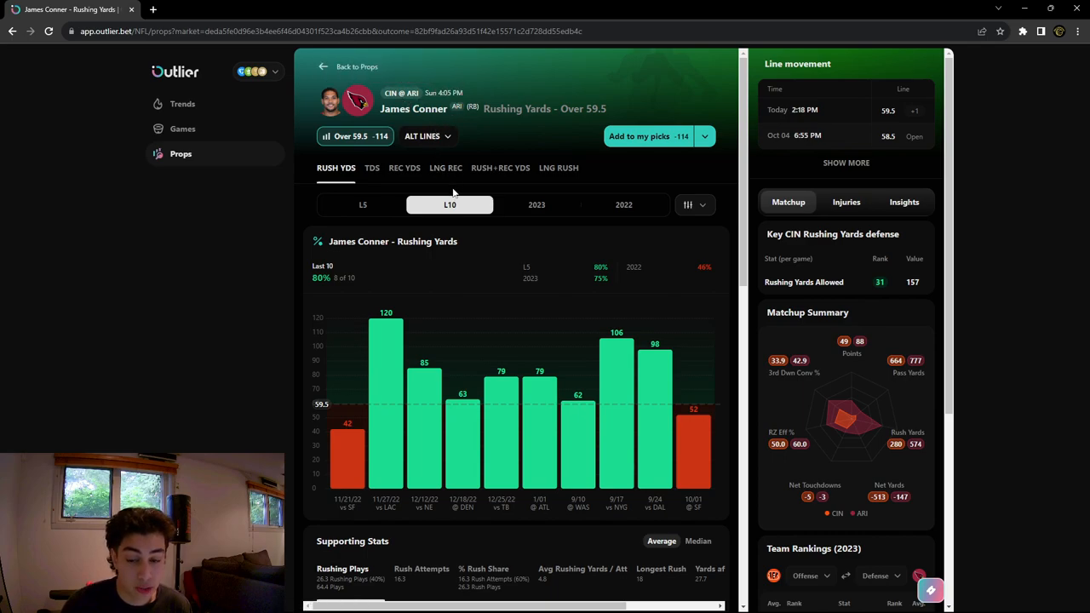
pyautogui.moveTo(192, 338)
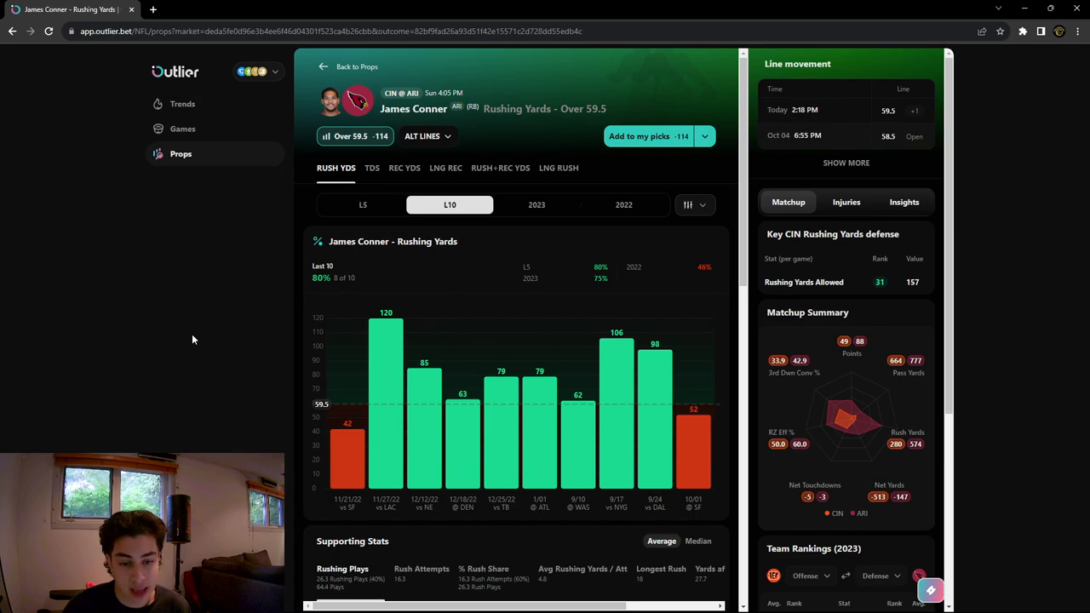
pyautogui.moveTo(208, 342)
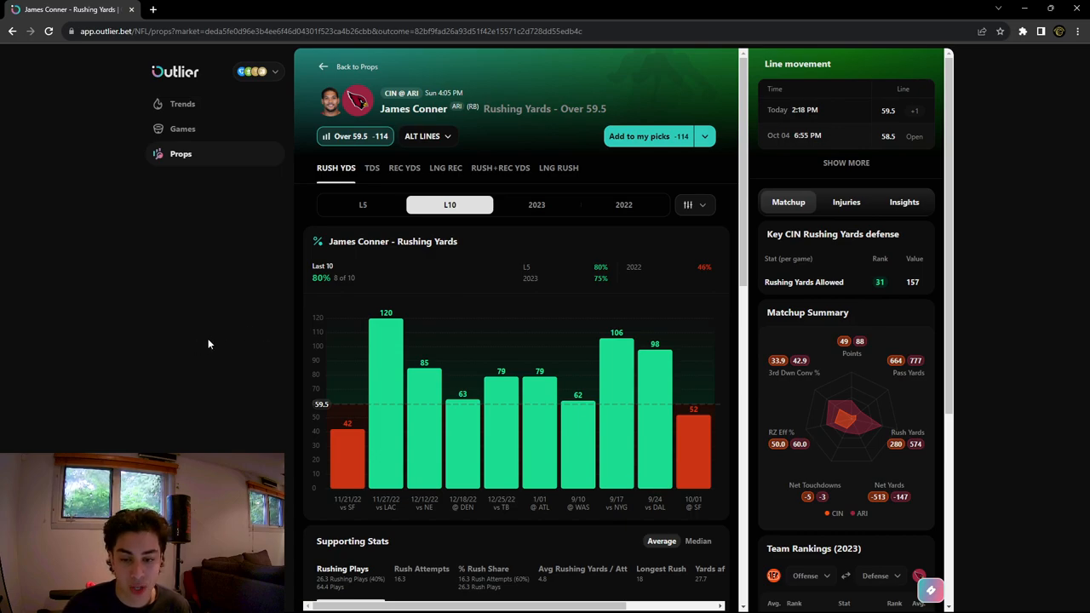
pyautogui.moveTo(479, 220)
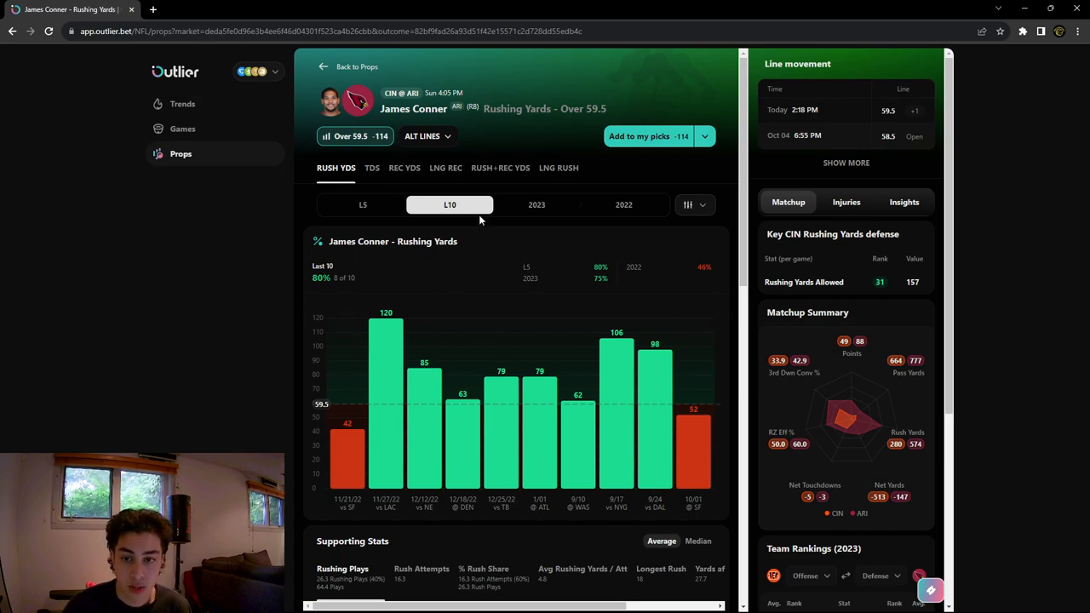
pyautogui.moveTo(613, 226)
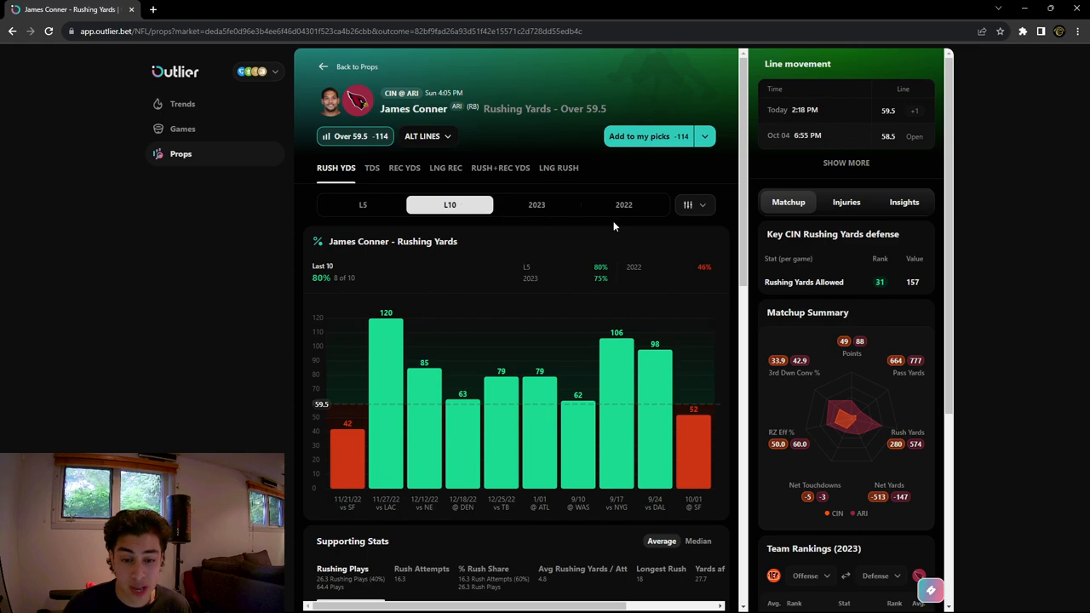
pyautogui.moveTo(536, 205)
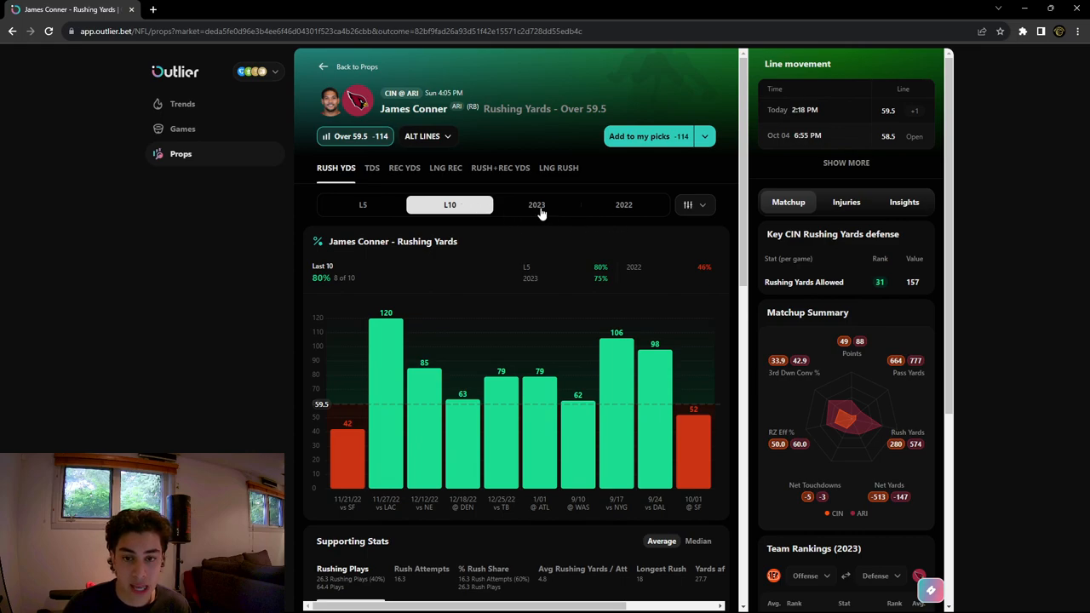
pyautogui.click(537, 205)
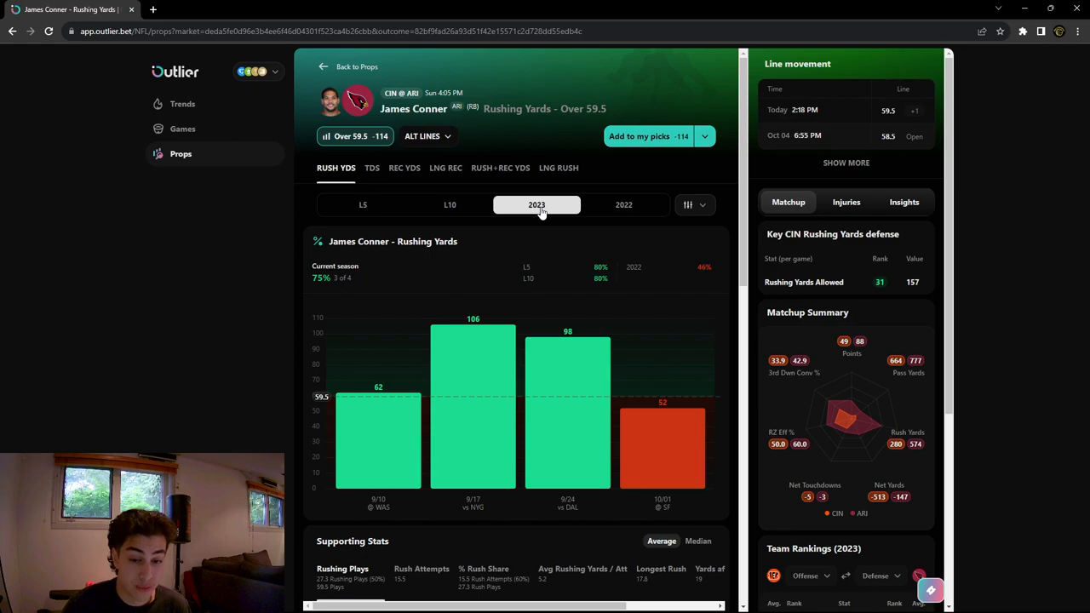
pyautogui.moveTo(472, 400)
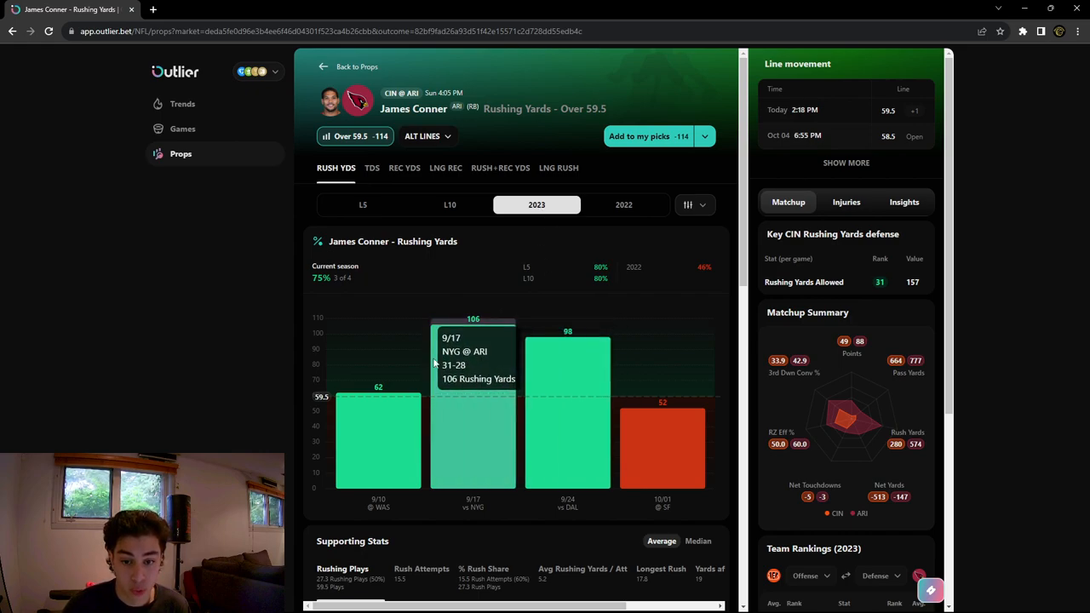
pyautogui.moveTo(568, 366)
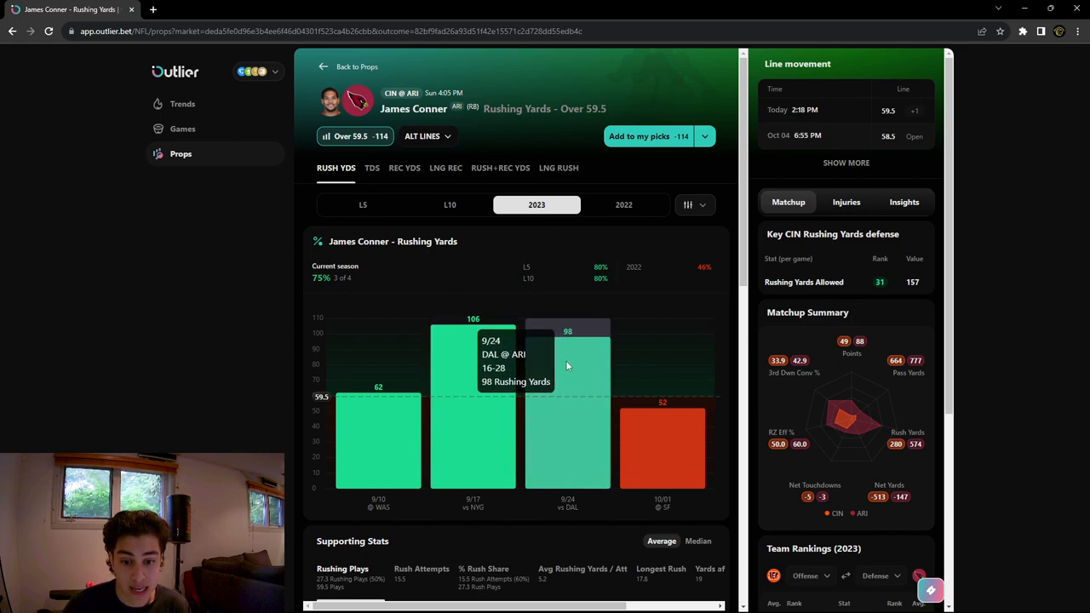
pyautogui.click(623, 204)
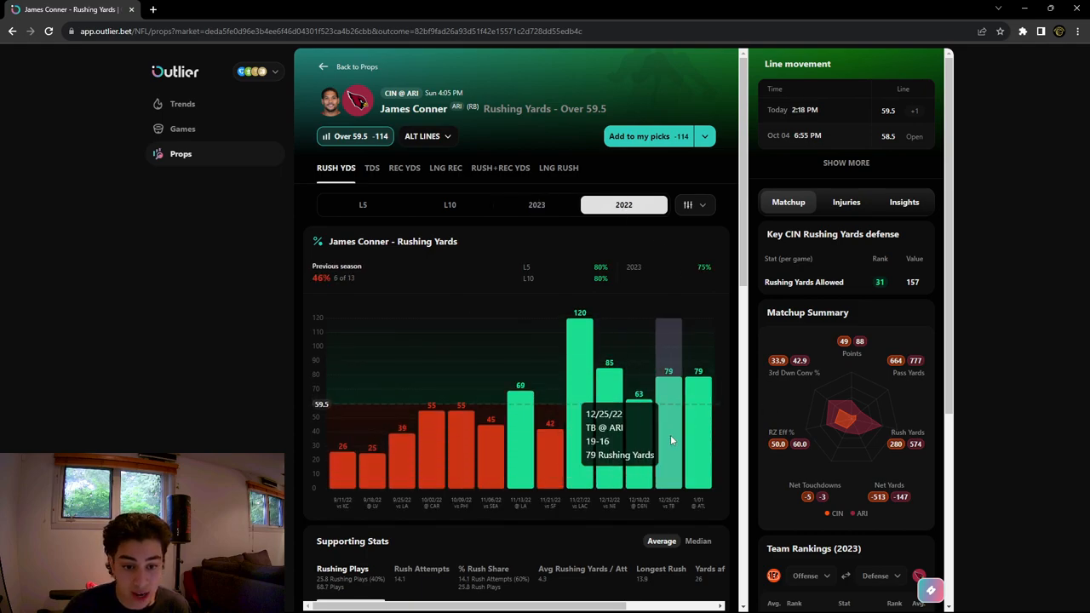
pyautogui.moveTo(698, 434)
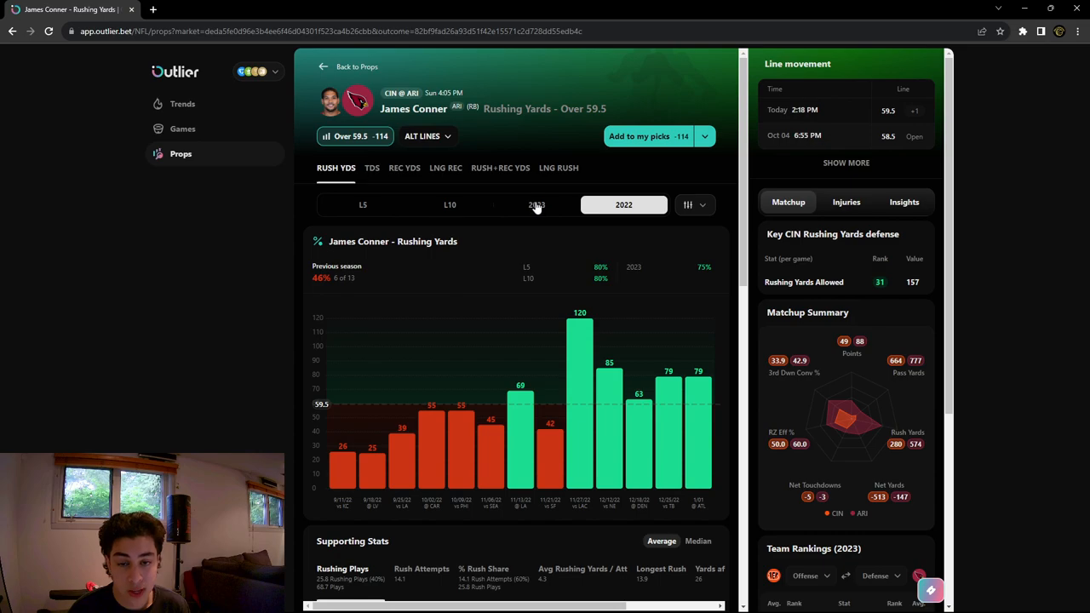
pyautogui.click(536, 204)
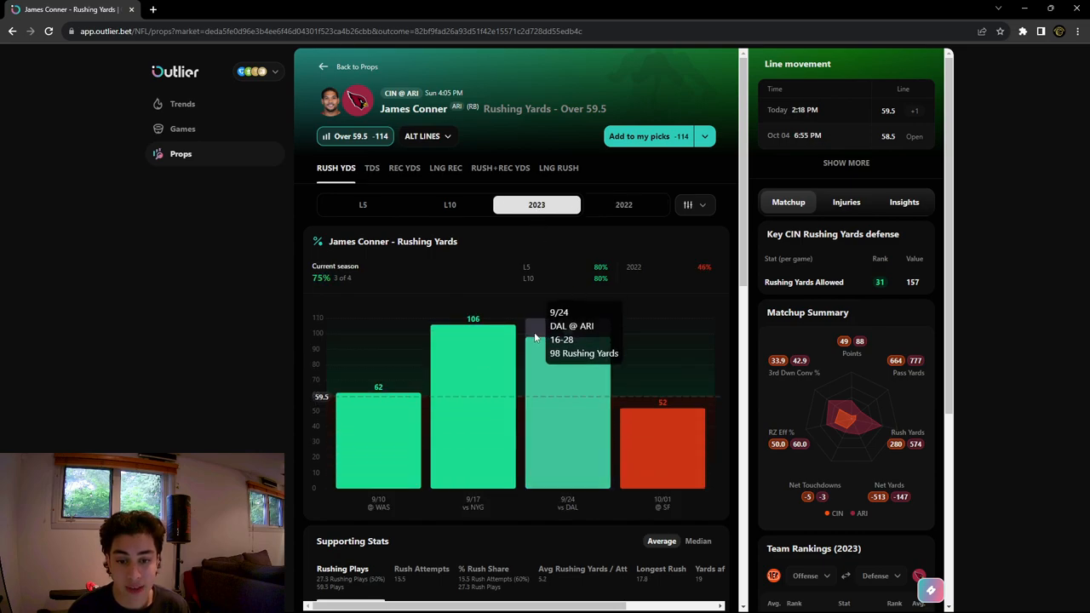
# Step: Chart Conner's per-game Rush Attempts, then switch to % Rush Share (25, 29, 30, 25)
pyautogui.scroll(-3)
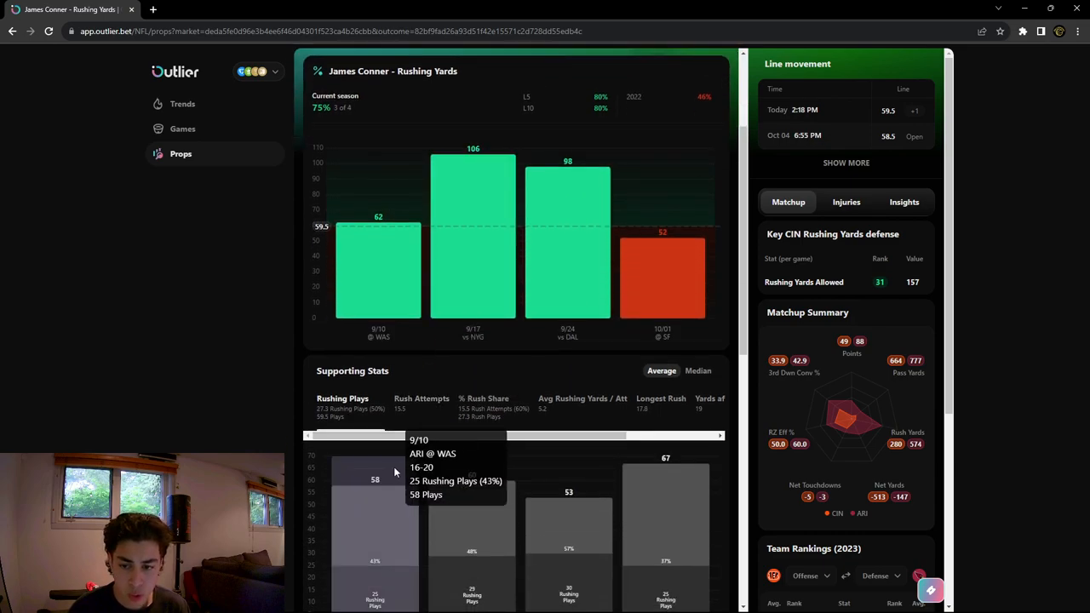
pyautogui.scroll(-3)
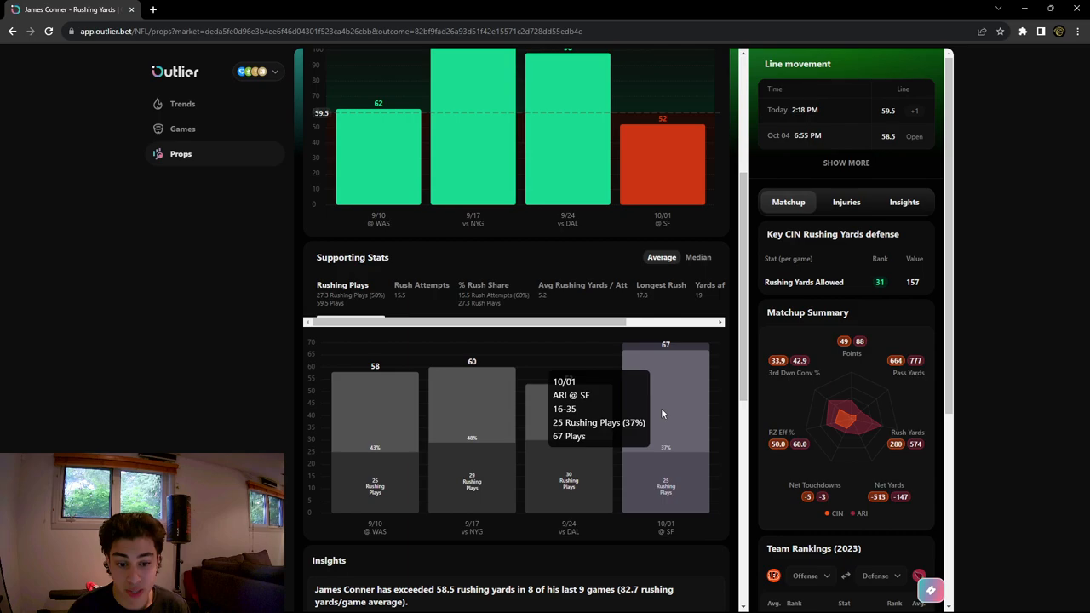
pyautogui.moveTo(442, 337)
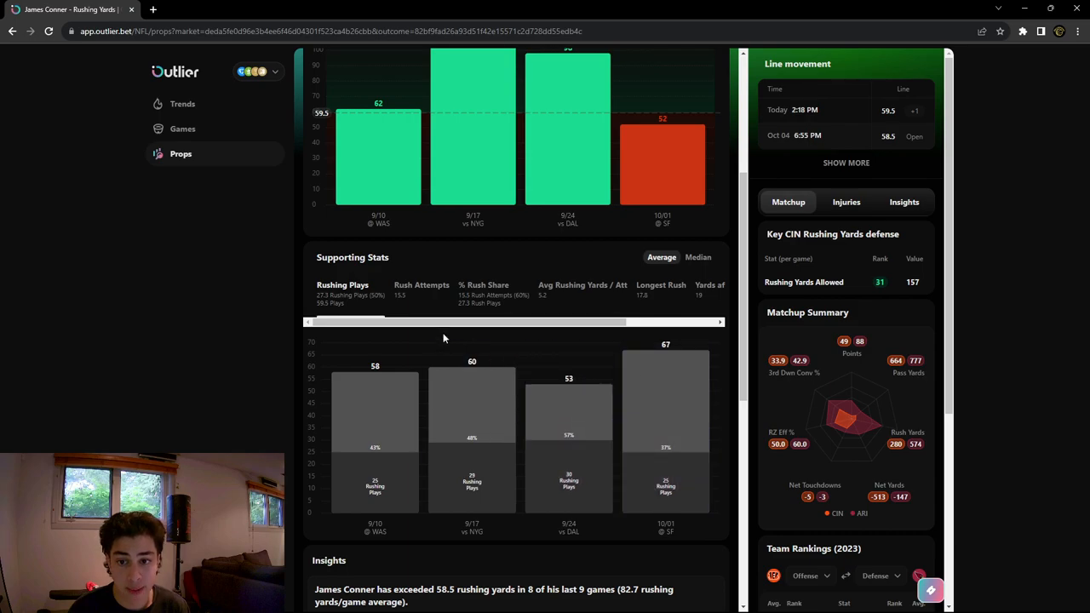
pyautogui.click(421, 285)
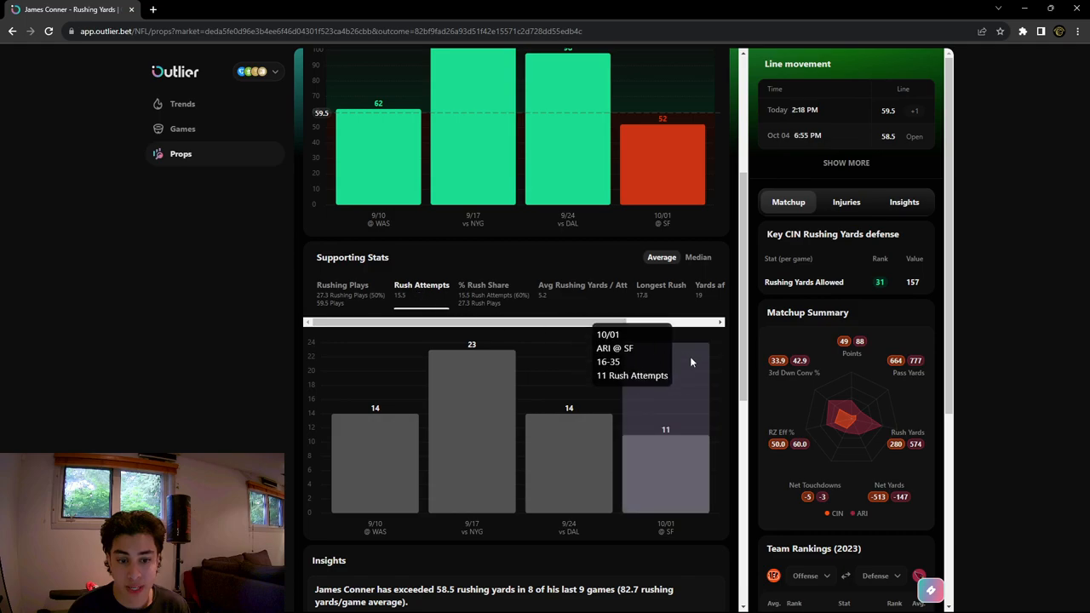
pyautogui.moveTo(665, 473)
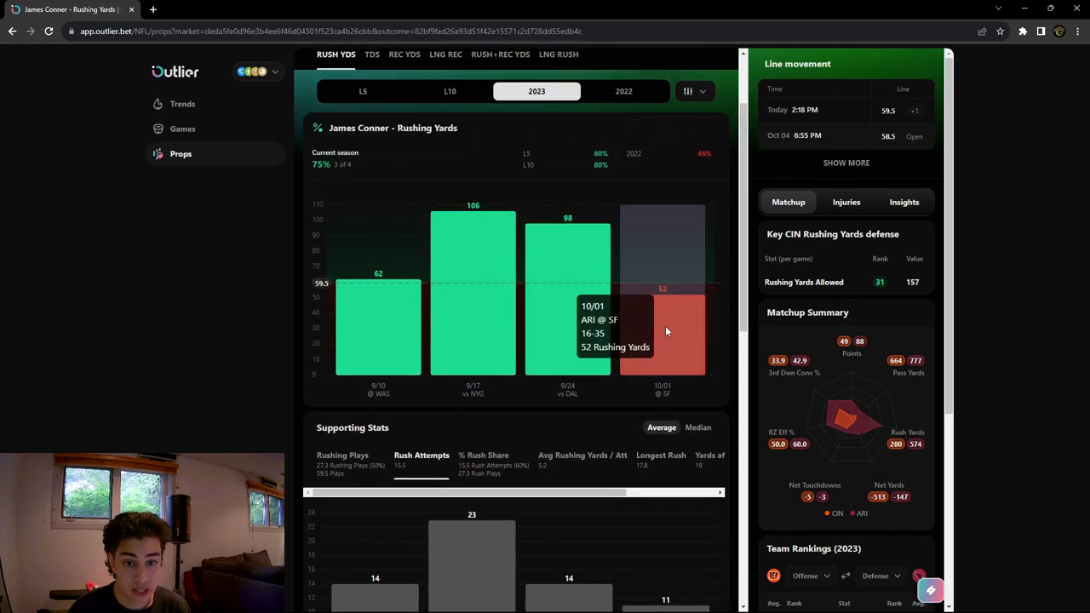
pyautogui.moveTo(639, 348)
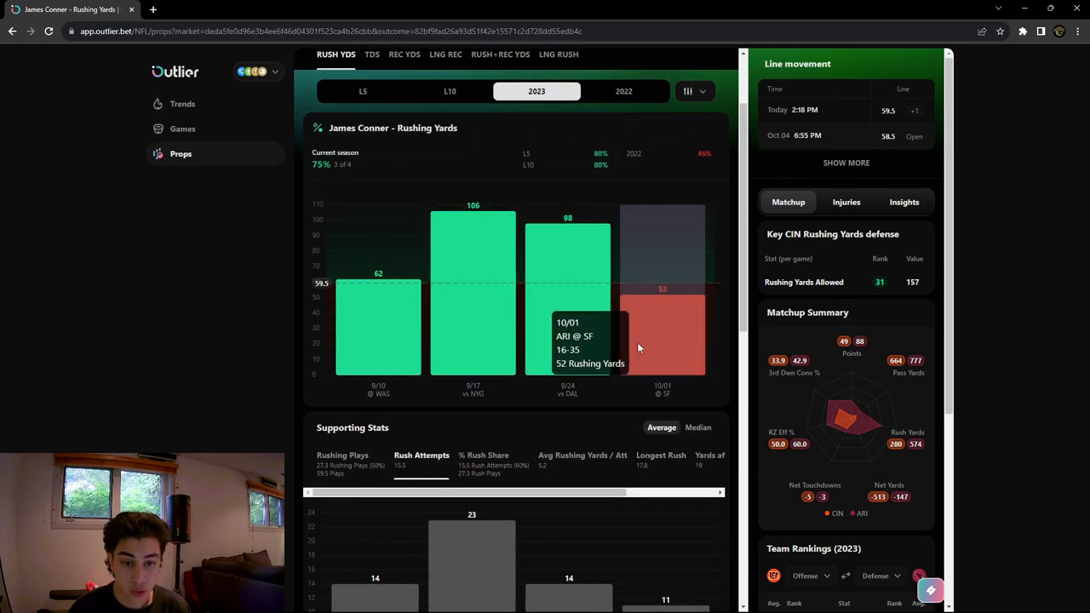
pyautogui.moveTo(562, 479)
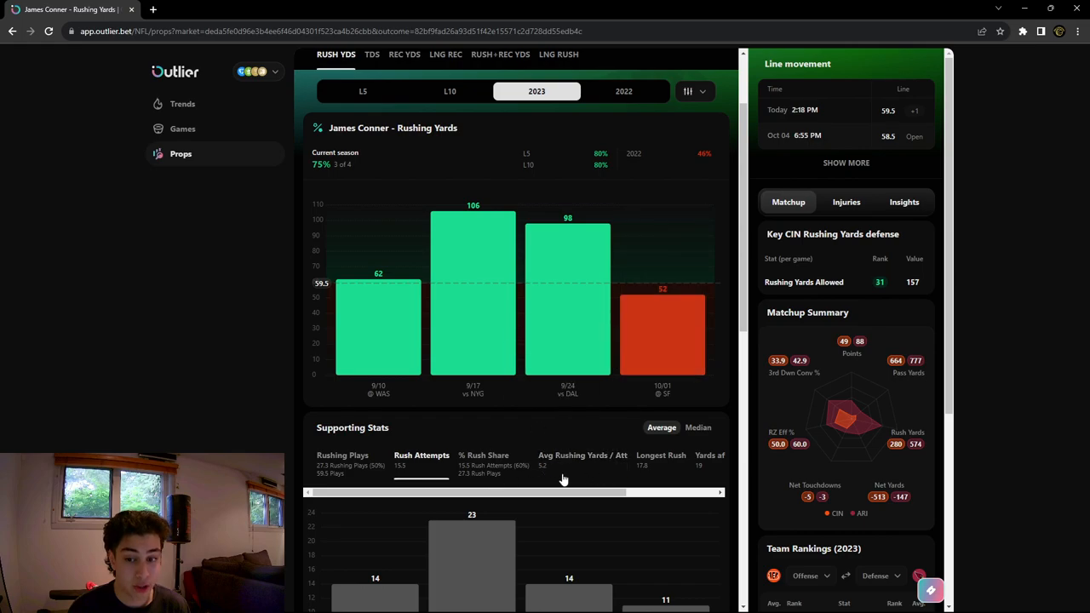
pyautogui.scroll(-3)
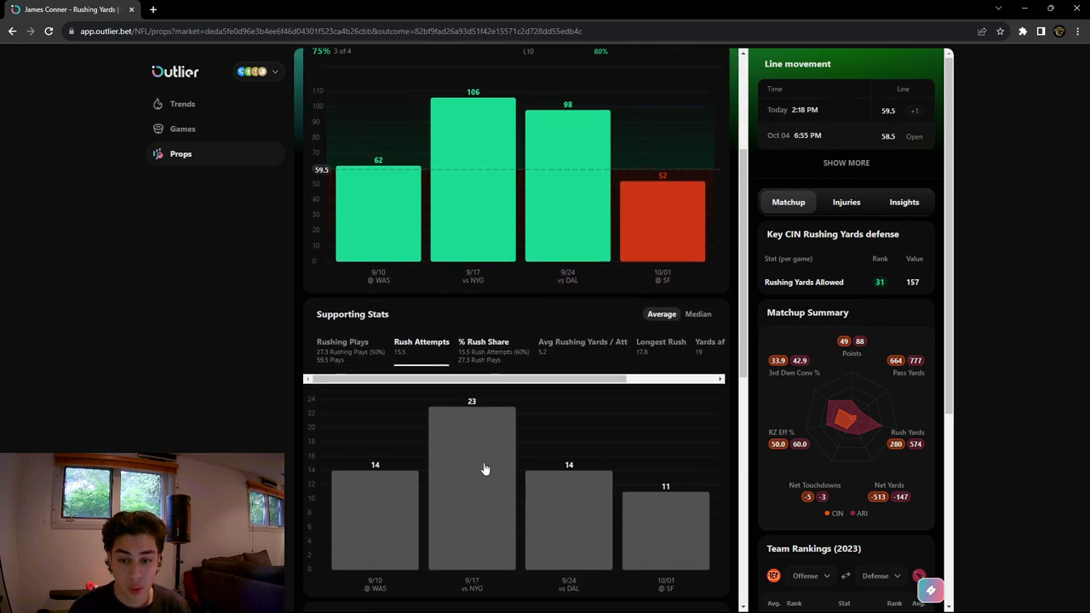
pyautogui.click(483, 342)
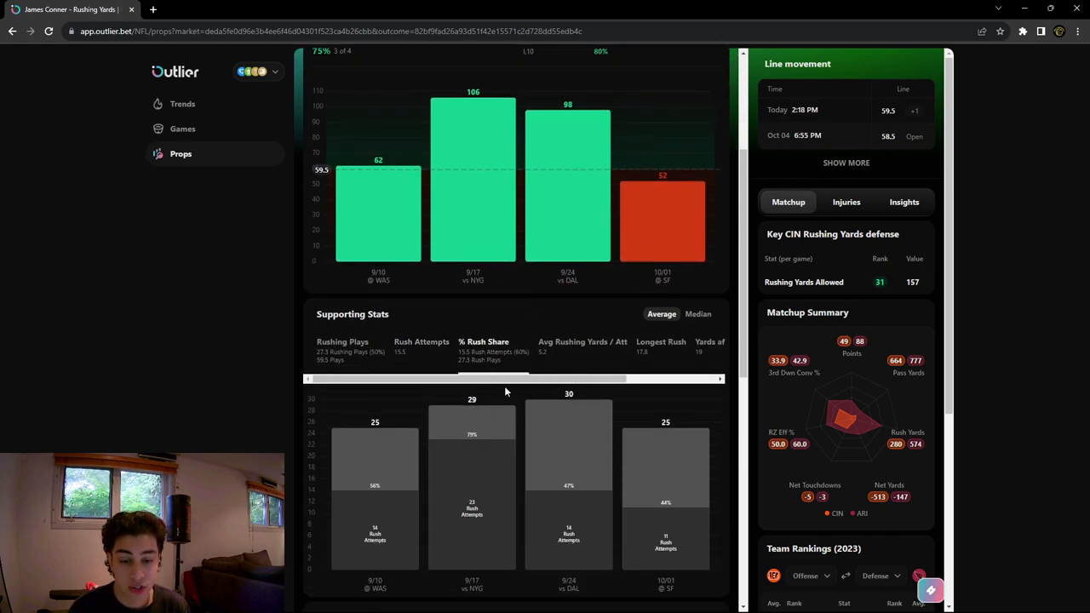
pyautogui.moveTo(665, 494)
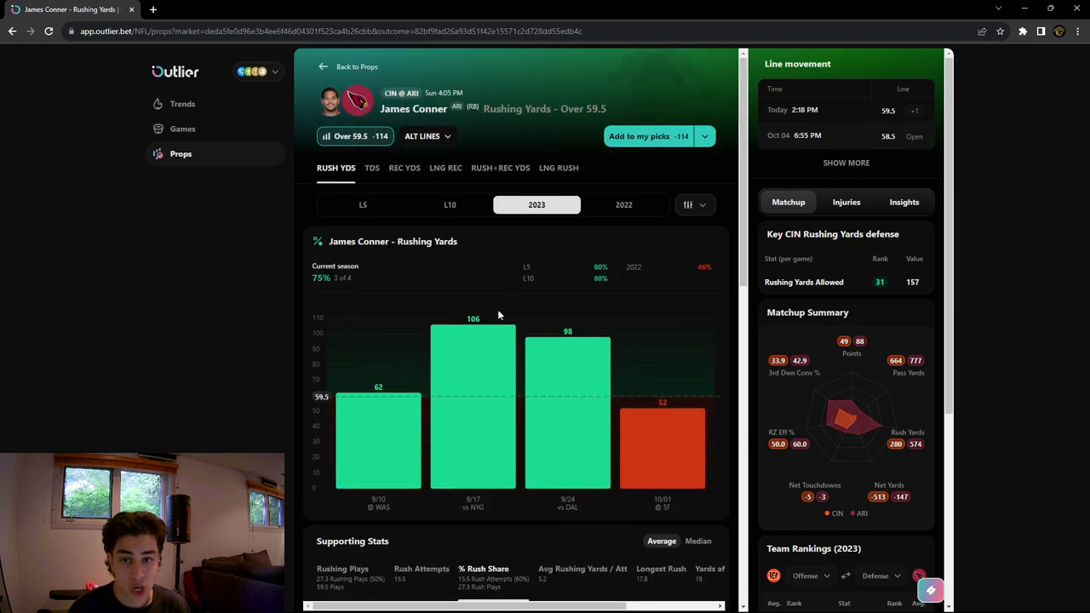
pyautogui.scroll(-3)
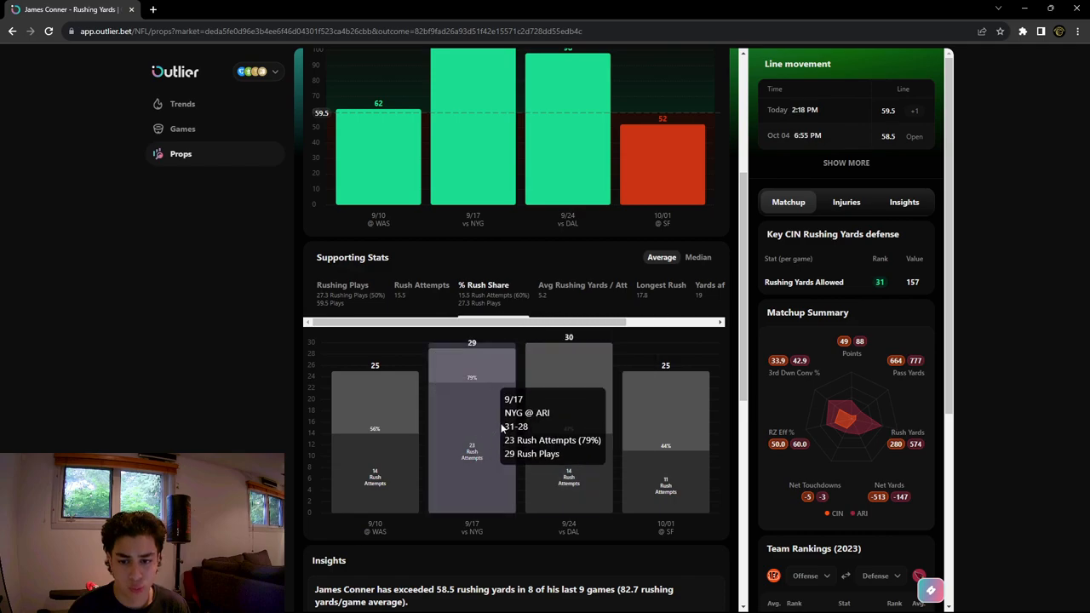
pyautogui.moveTo(510, 328)
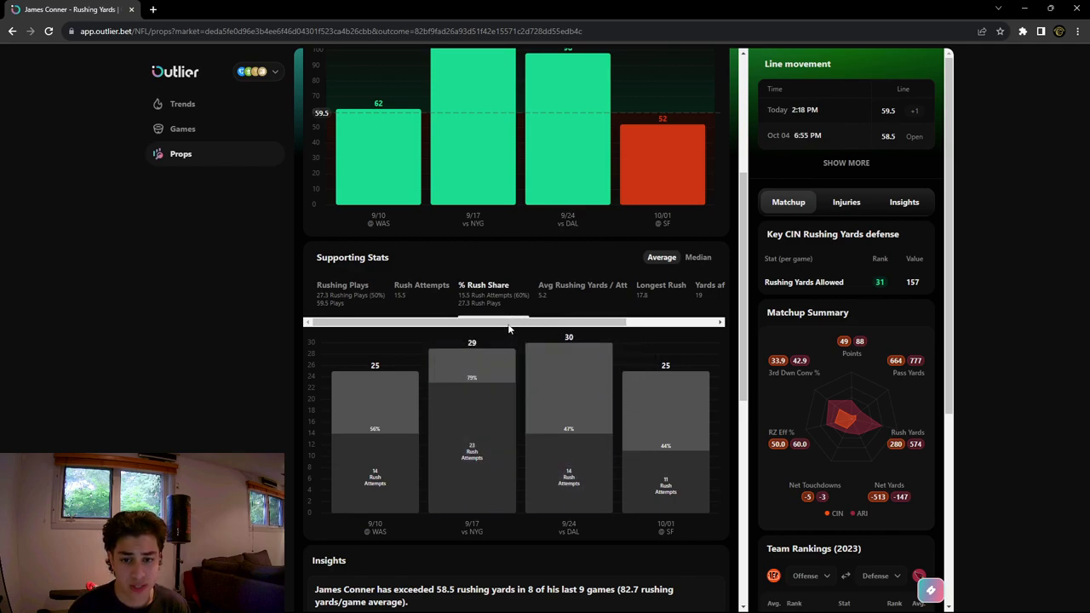
pyautogui.click(582, 285)
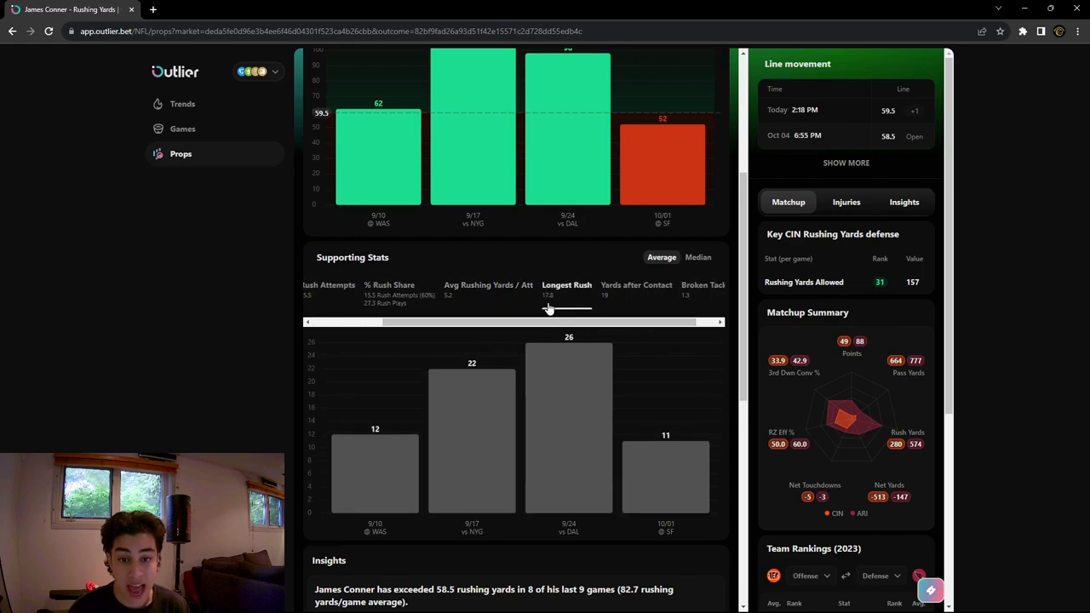
pyautogui.moveTo(549, 322); pyautogui.dragTo(584, 322)
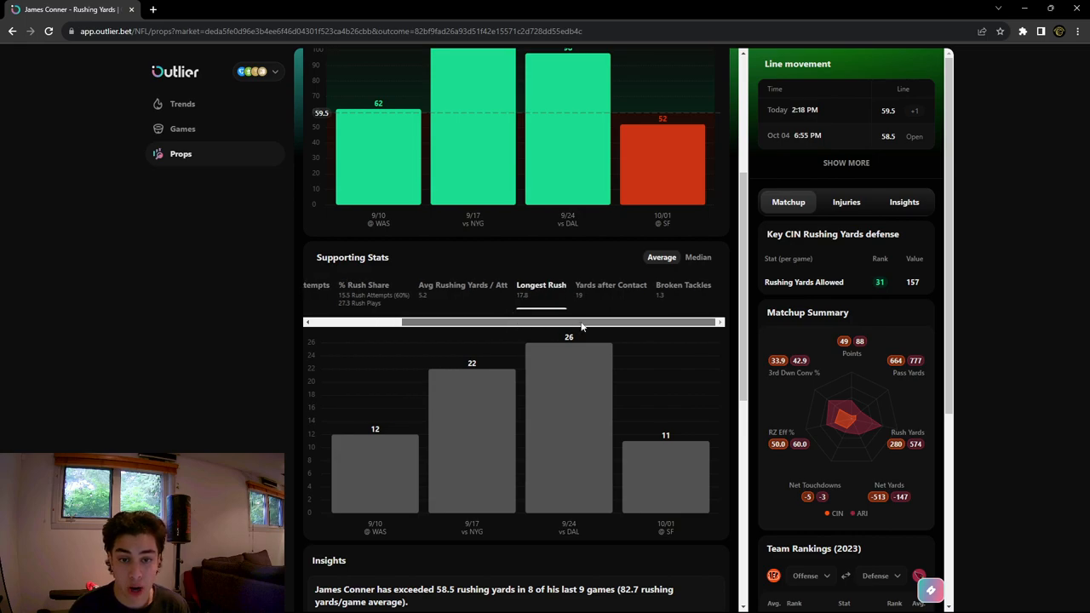
pyautogui.click(611, 285)
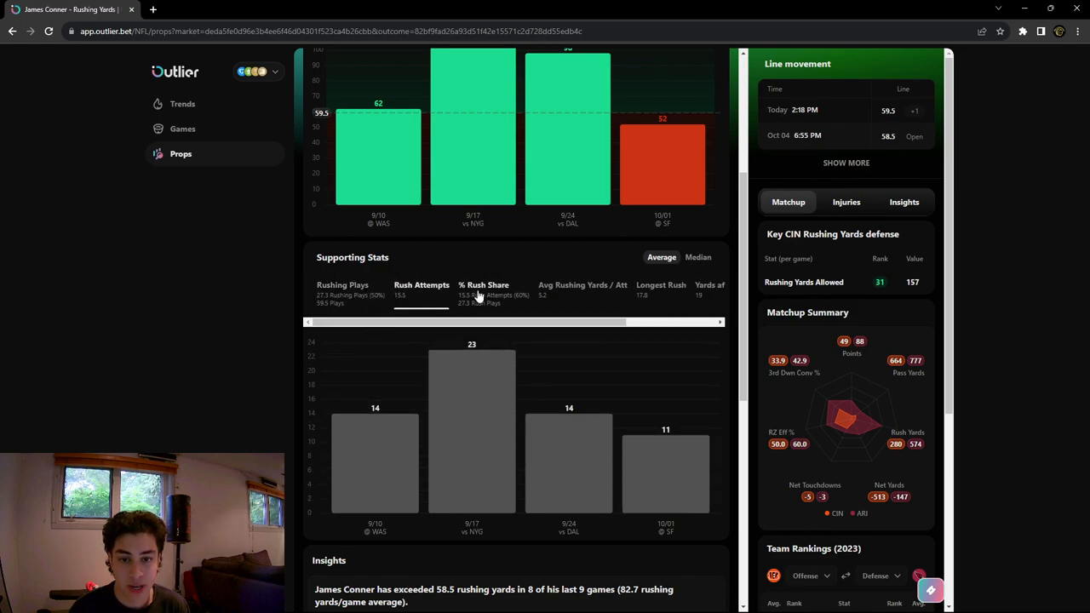
pyautogui.click(484, 288)
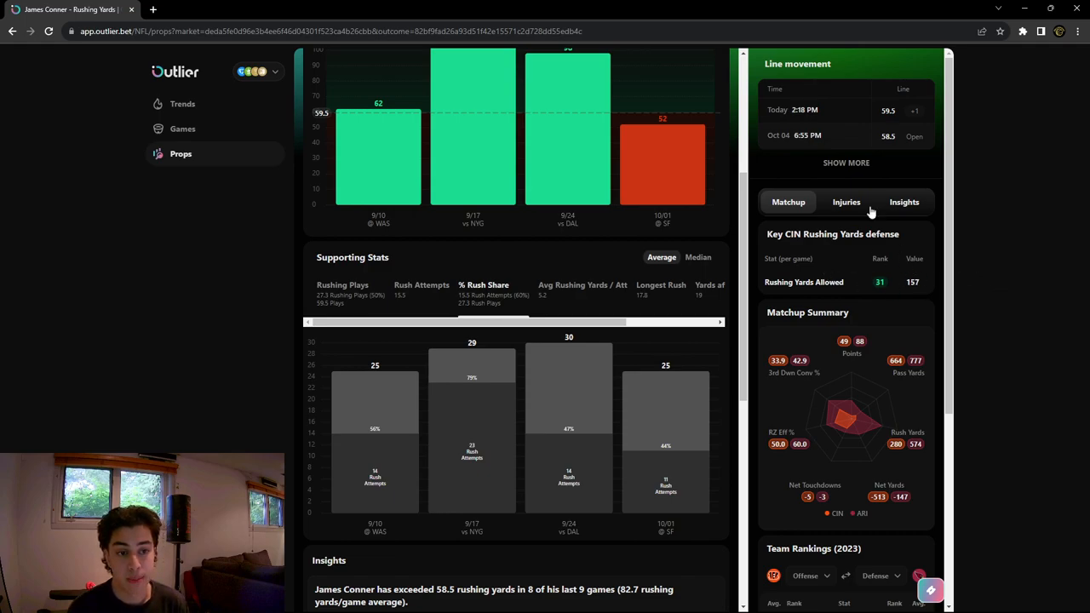
# Step: View the injury report of questionable Bengals and Cardinals players, including Tee Higgins
pyautogui.click(846, 202)
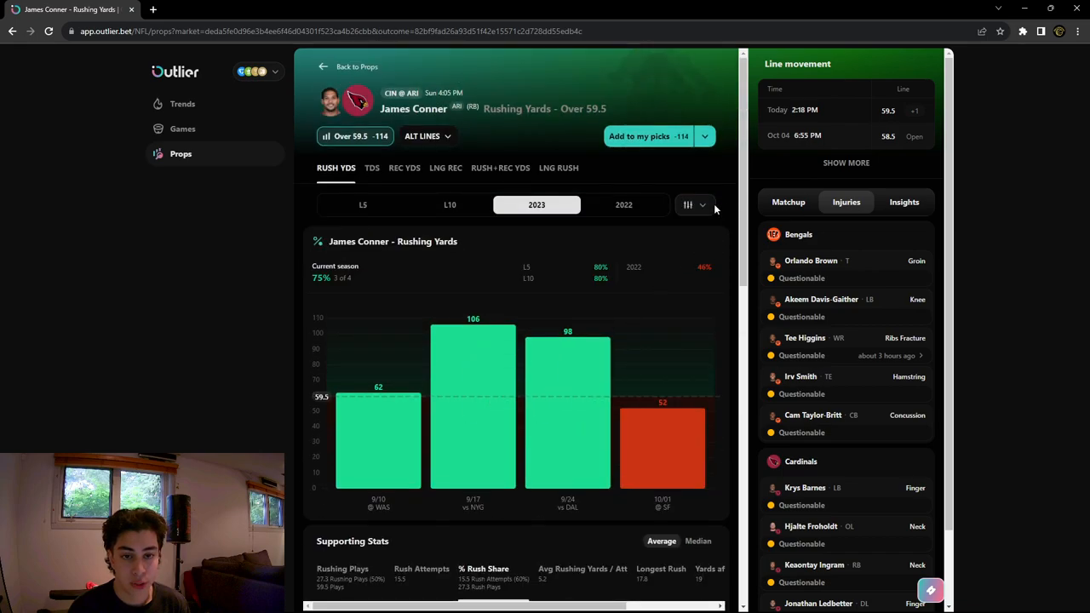
pyautogui.click(694, 204)
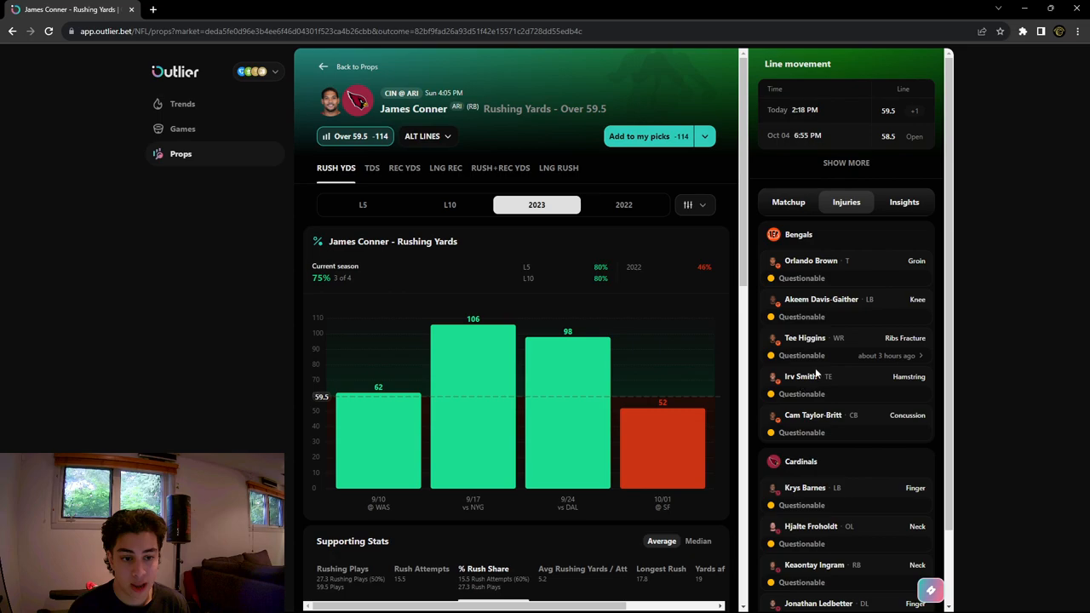
pyautogui.scroll(-3)
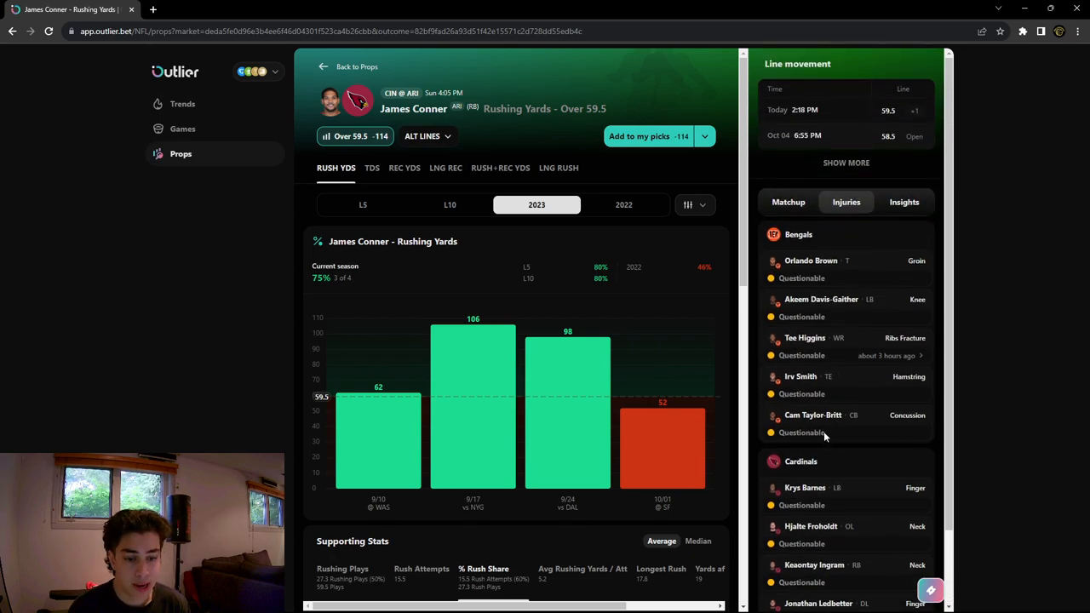
# Step: Switch to the Matchup panel and scroll to the CIN vs ARI 2023 team rankings
pyautogui.click(788, 201)
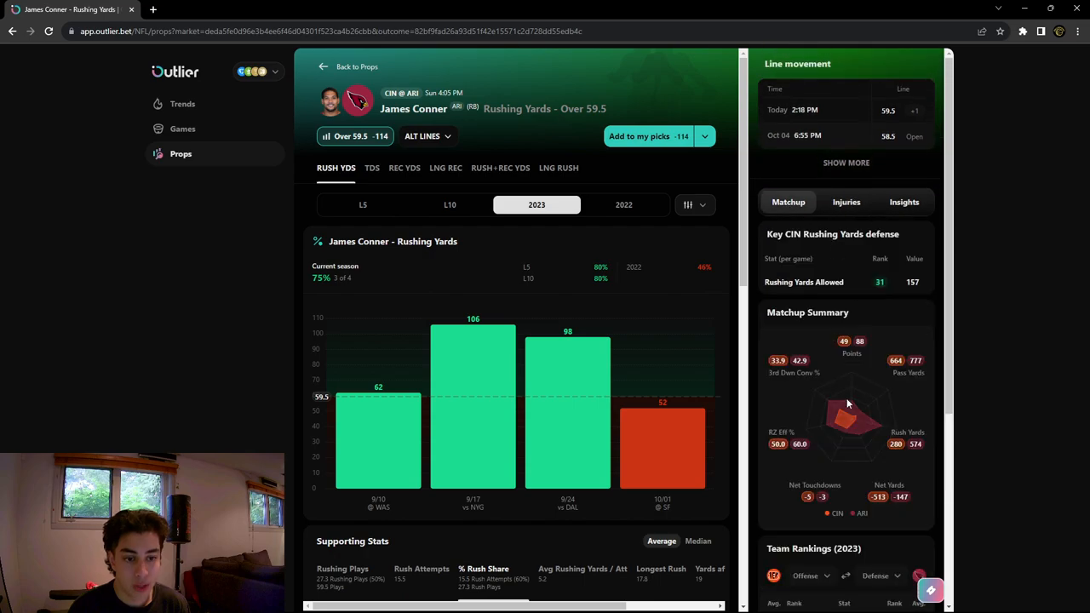
pyautogui.scroll(-3)
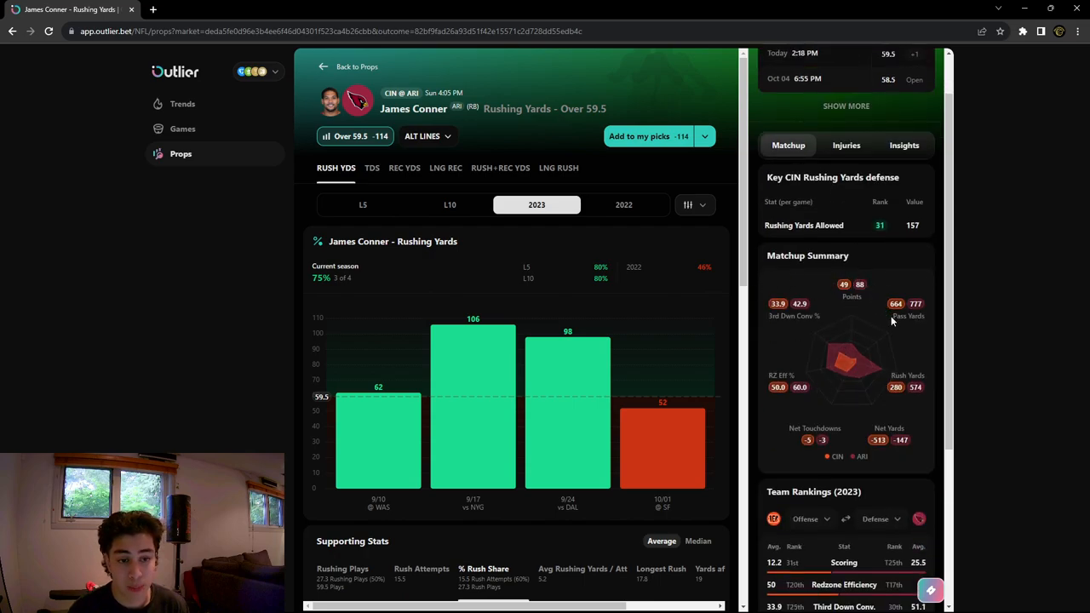
pyautogui.moveTo(913, 420)
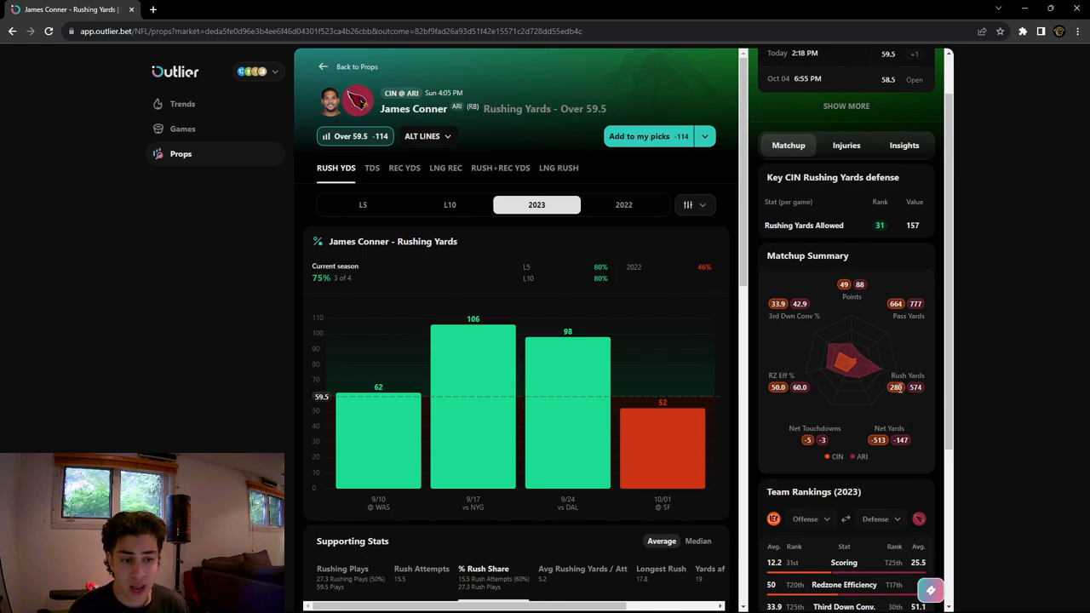
pyautogui.moveTo(917, 363)
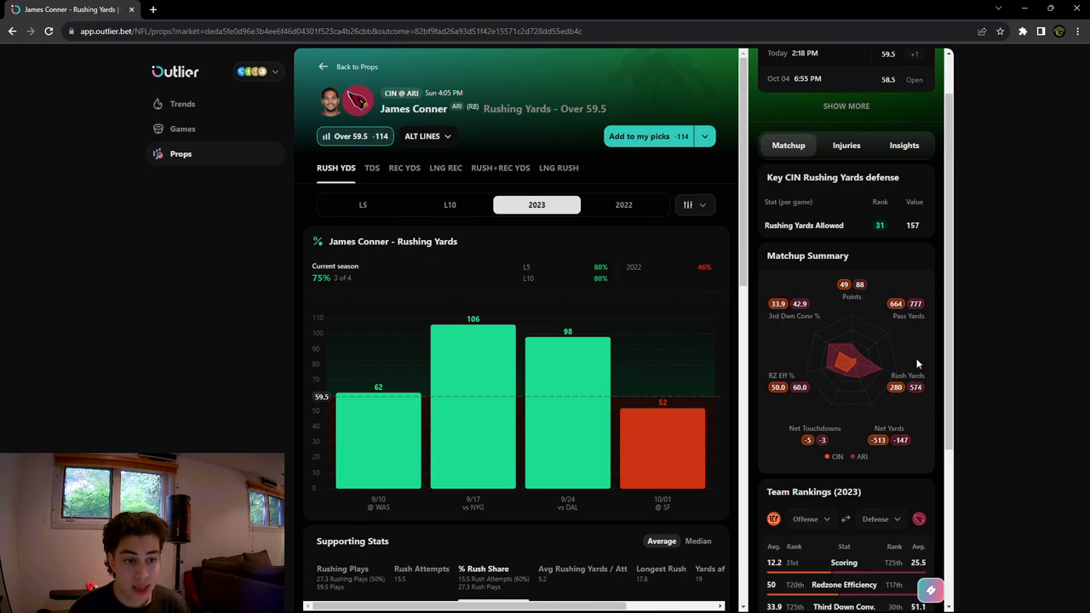
pyautogui.moveTo(830, 471)
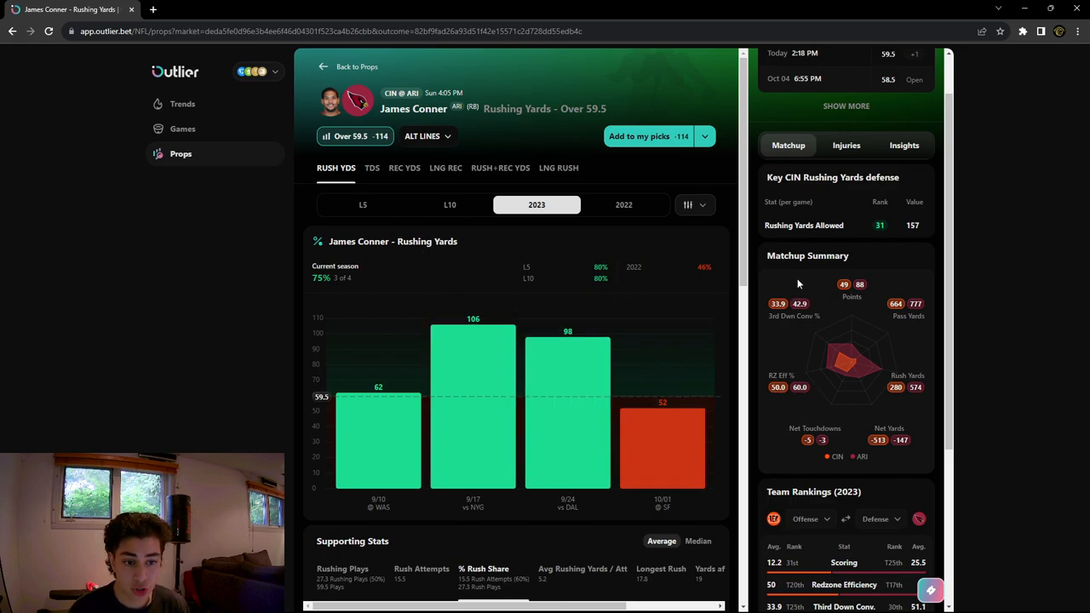
pyautogui.scroll(-3)
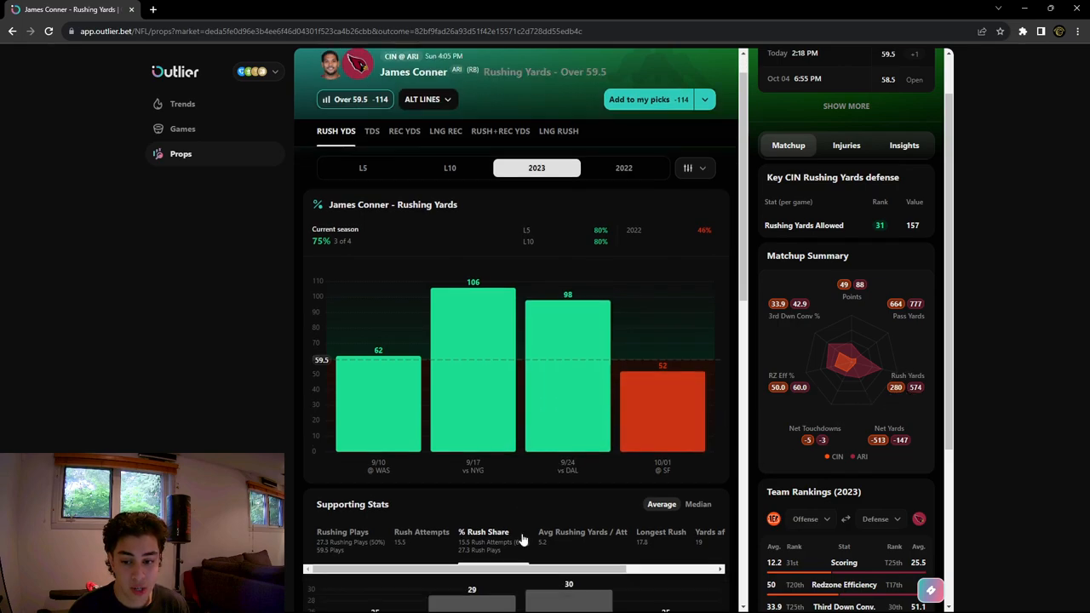
pyautogui.scroll(-3)
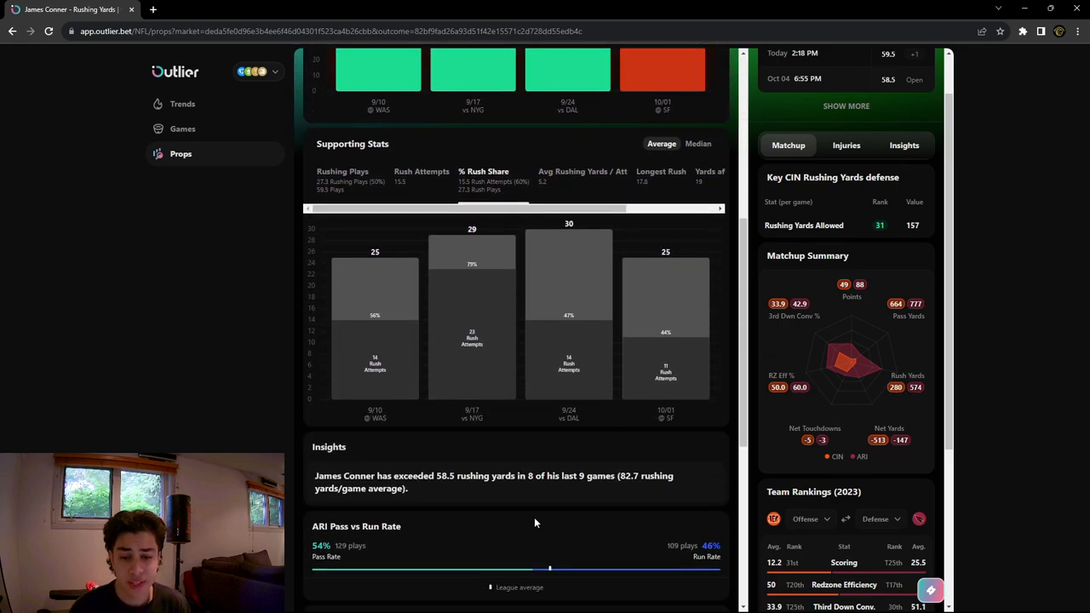
pyautogui.scroll(-3)
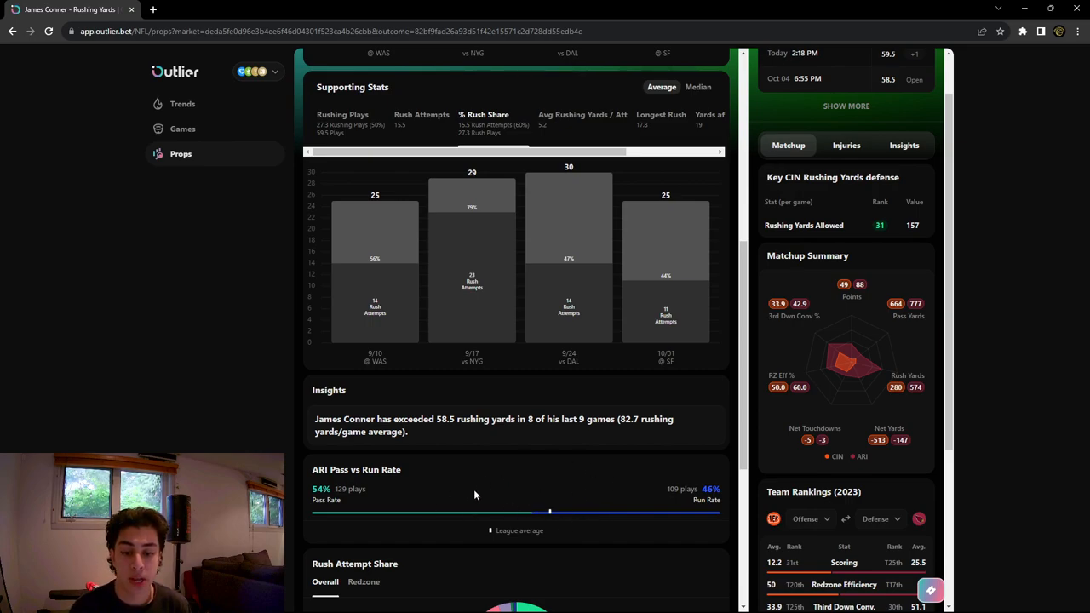
pyautogui.moveTo(471, 514)
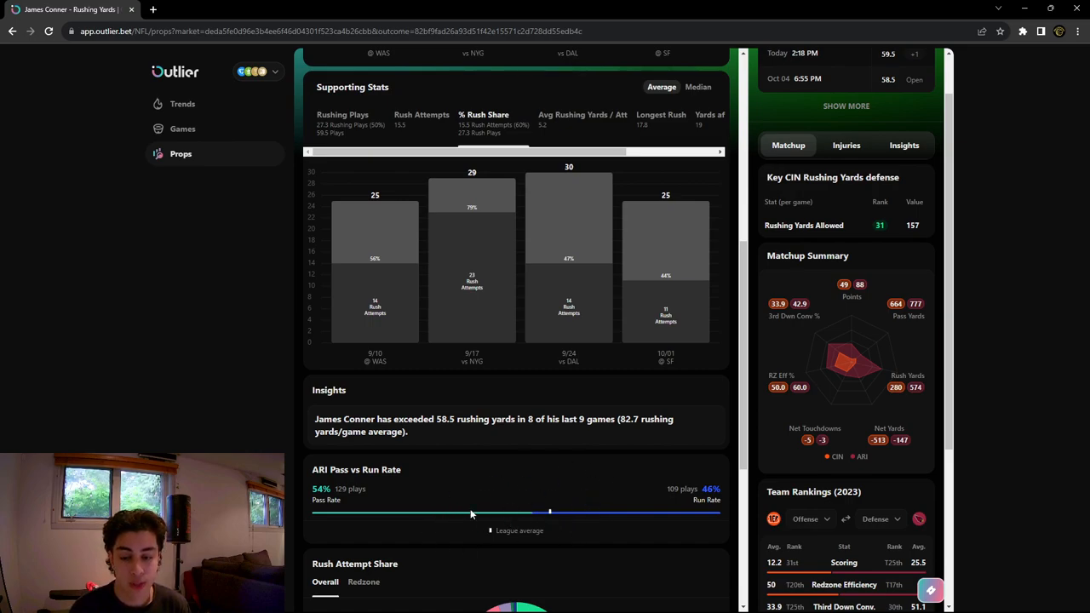
pyautogui.scroll(-3)
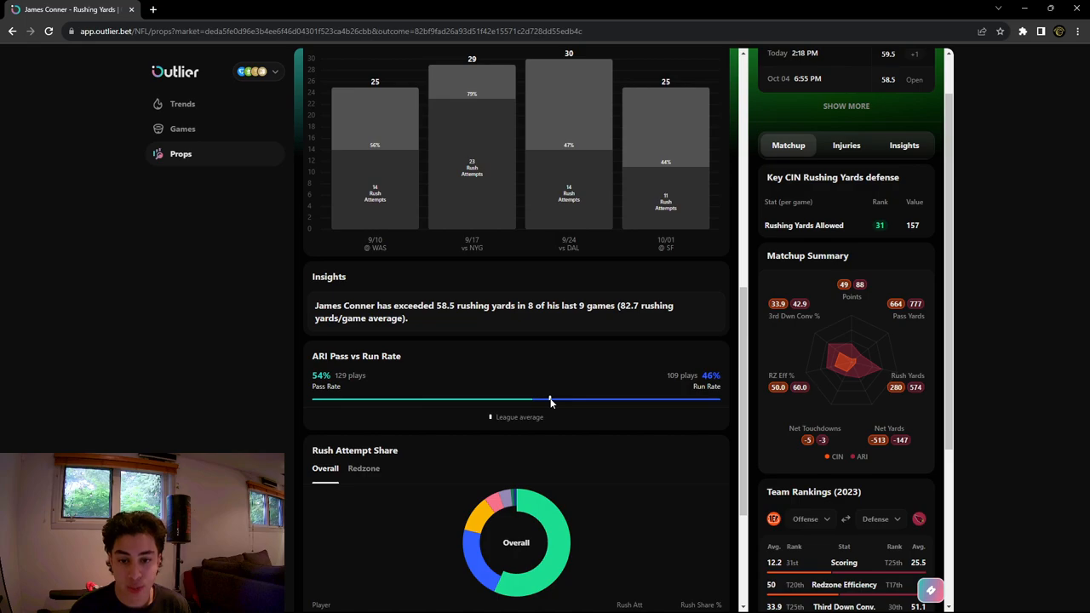
pyautogui.moveTo(545, 403)
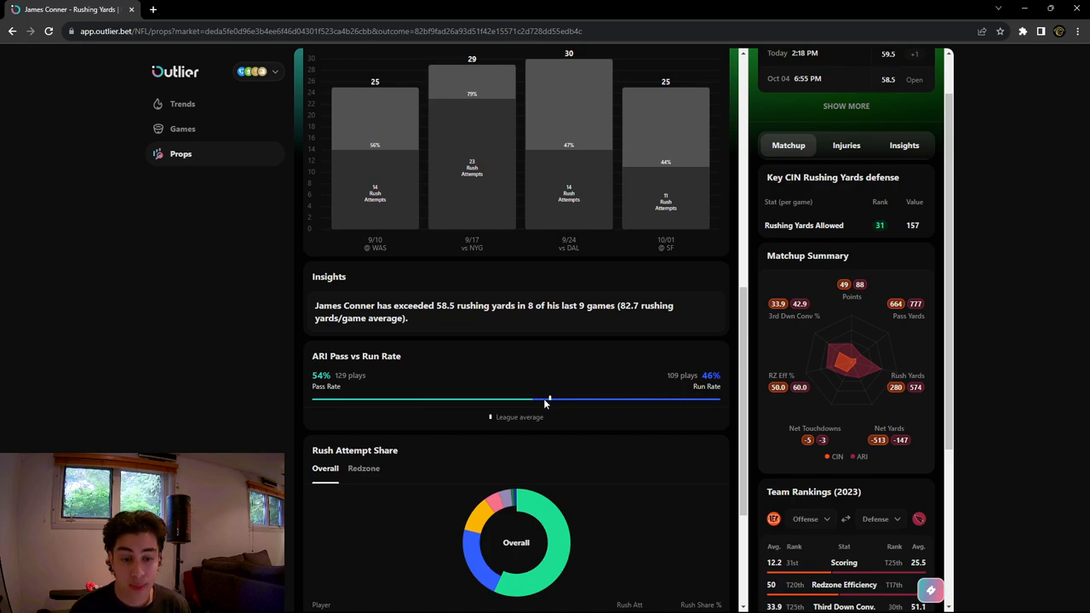
pyautogui.moveTo(545, 407)
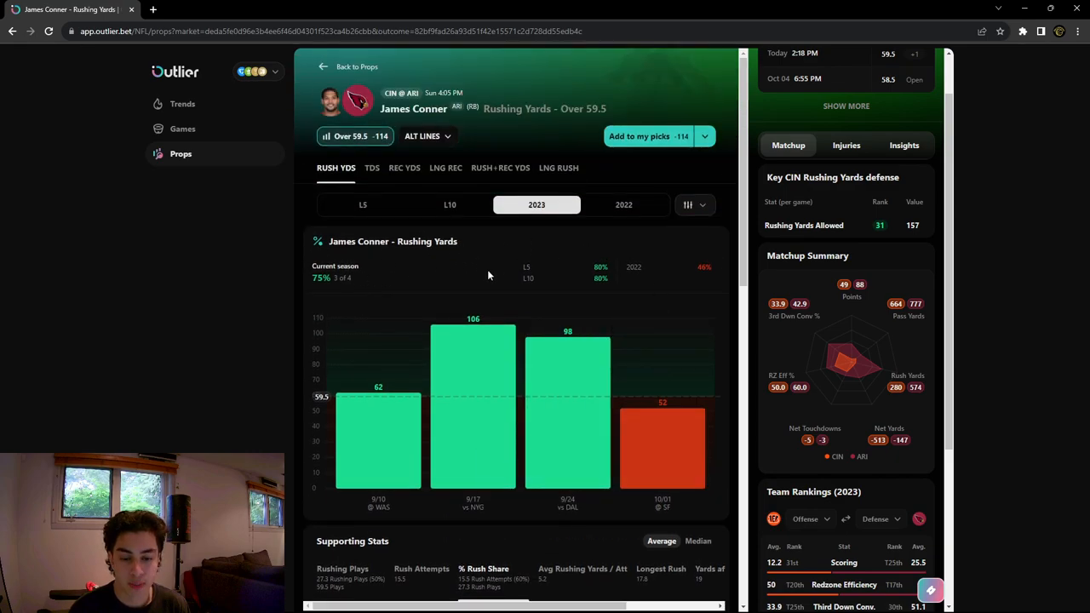
pyautogui.moveTo(544, 244)
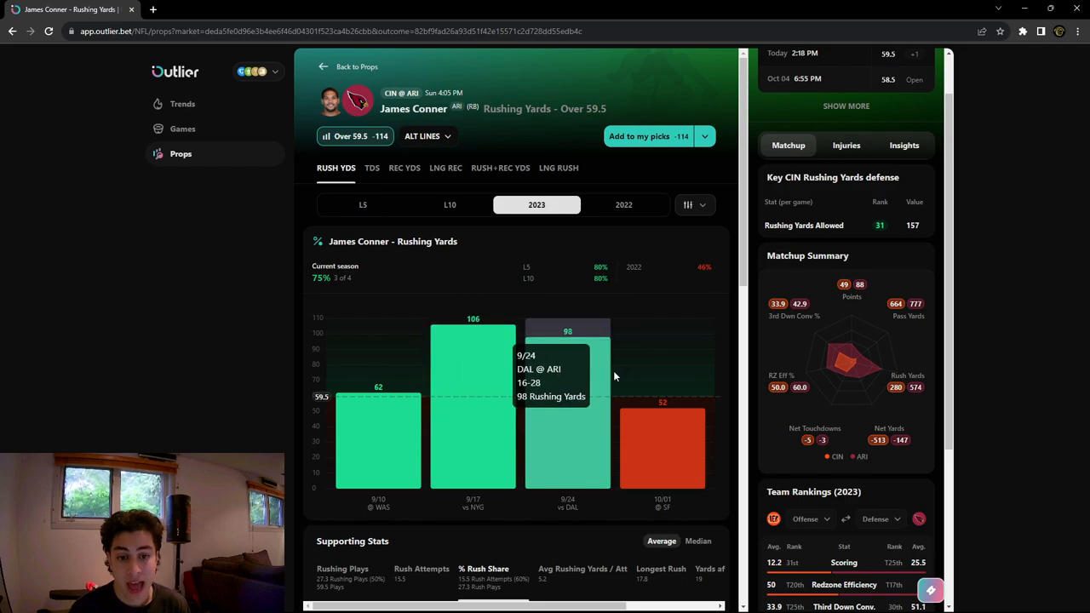
# Step: Scroll to ARI's Rush Attempt Share, where Conner leads with 62 attempts (56.9%)
pyautogui.scroll(-3)
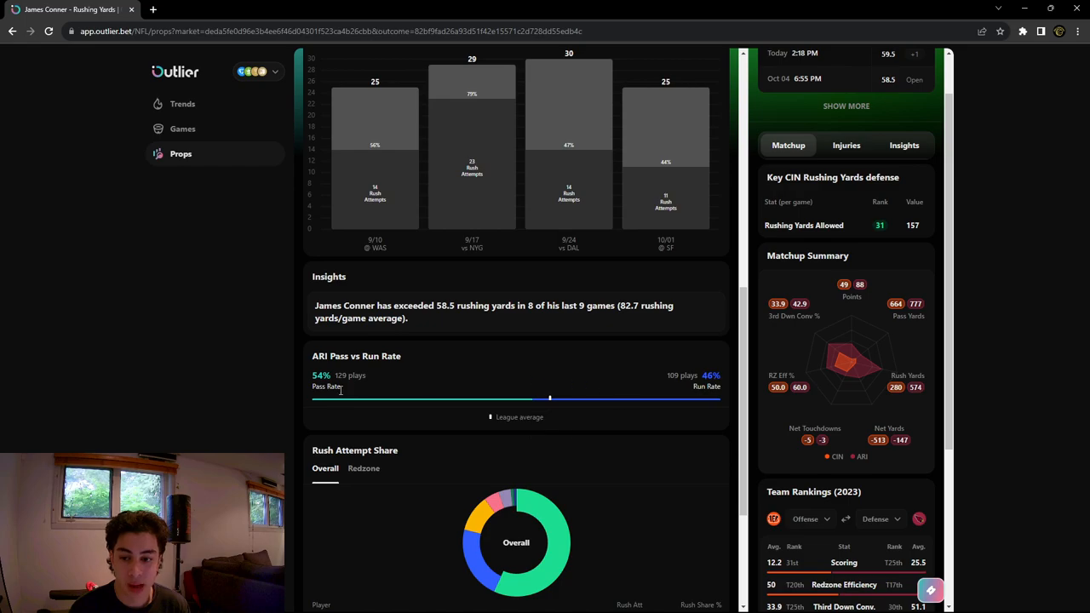
pyautogui.scroll(-3)
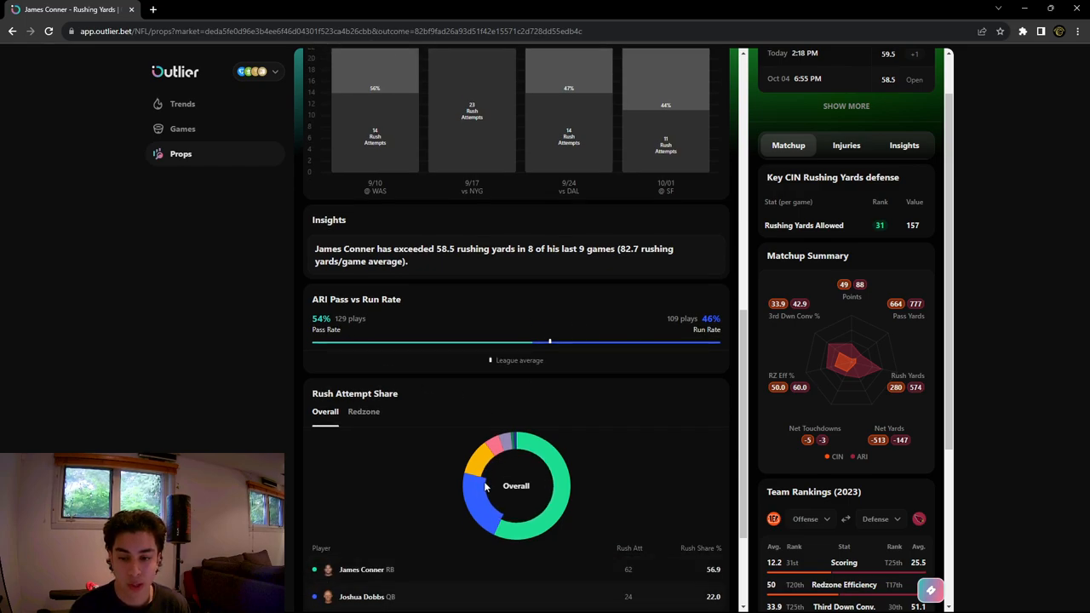
pyautogui.scroll(-3)
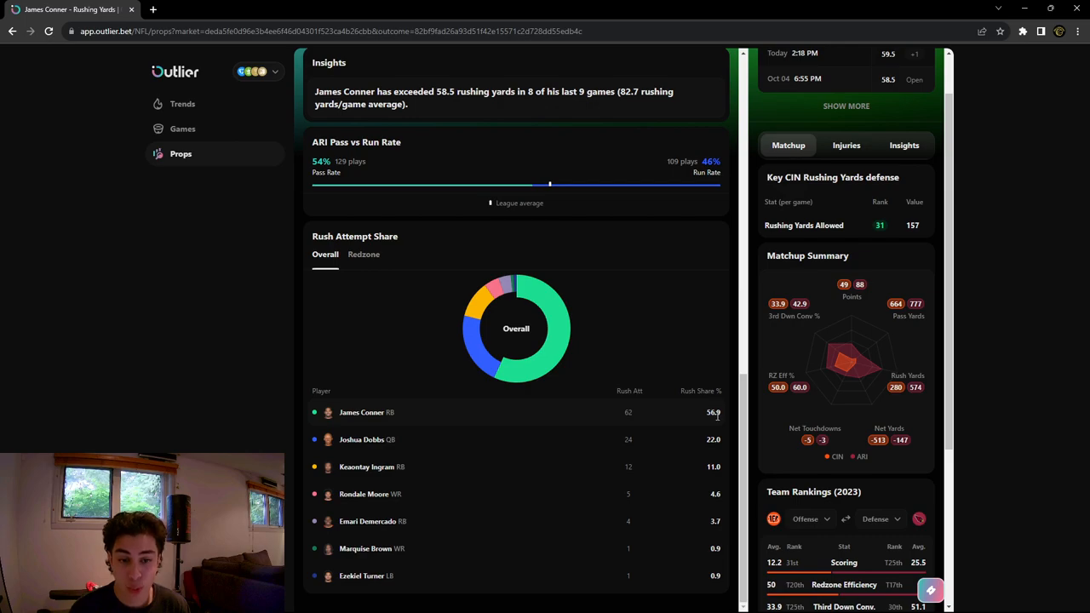
pyautogui.moveTo(636, 420)
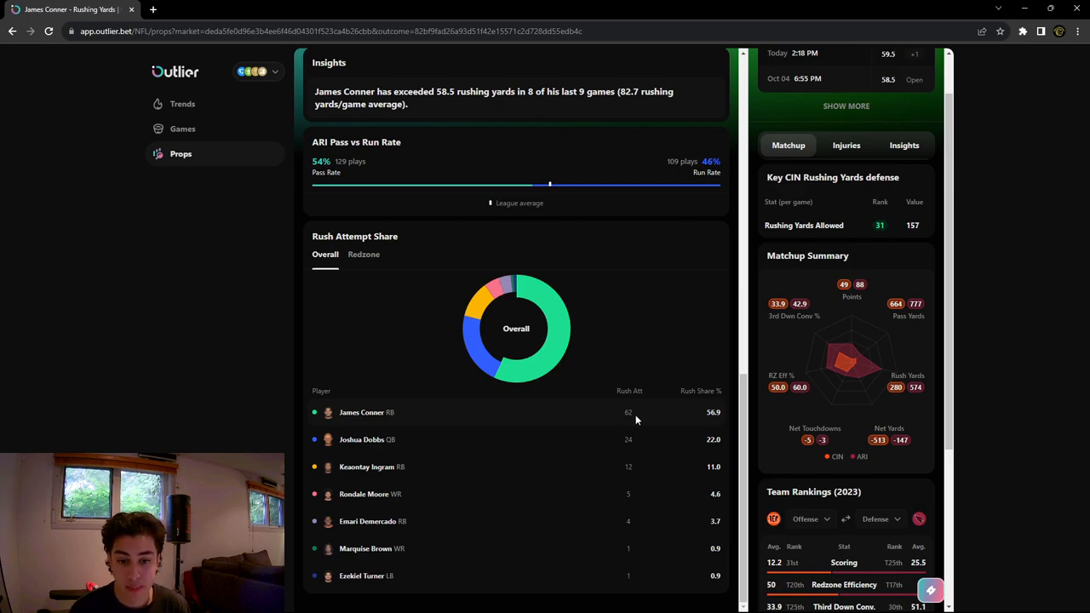
pyautogui.moveTo(637, 424)
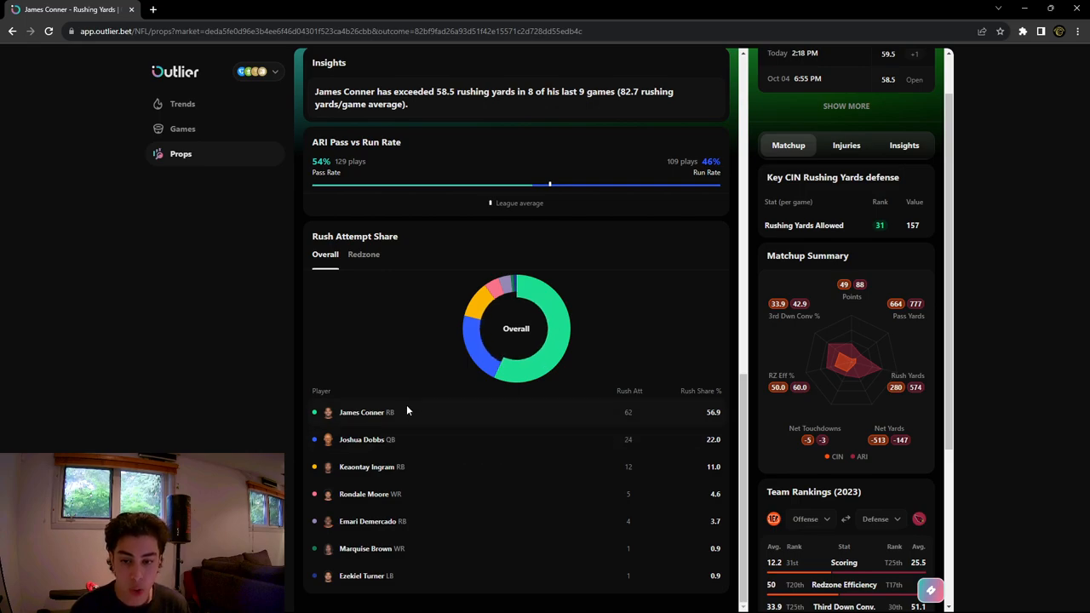
pyautogui.moveTo(541, 427)
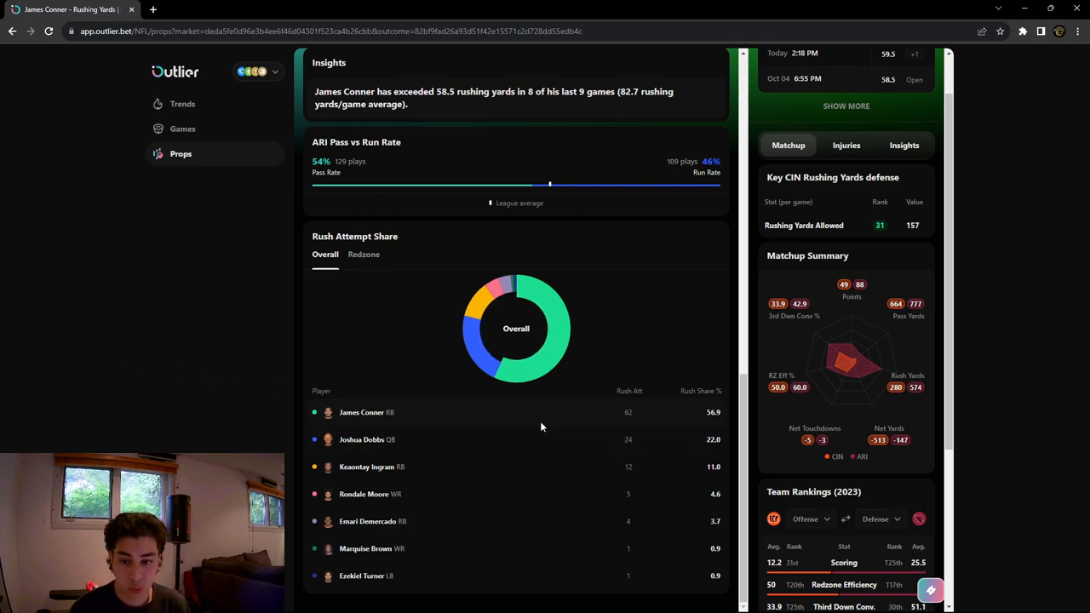
pyautogui.moveTo(468, 414)
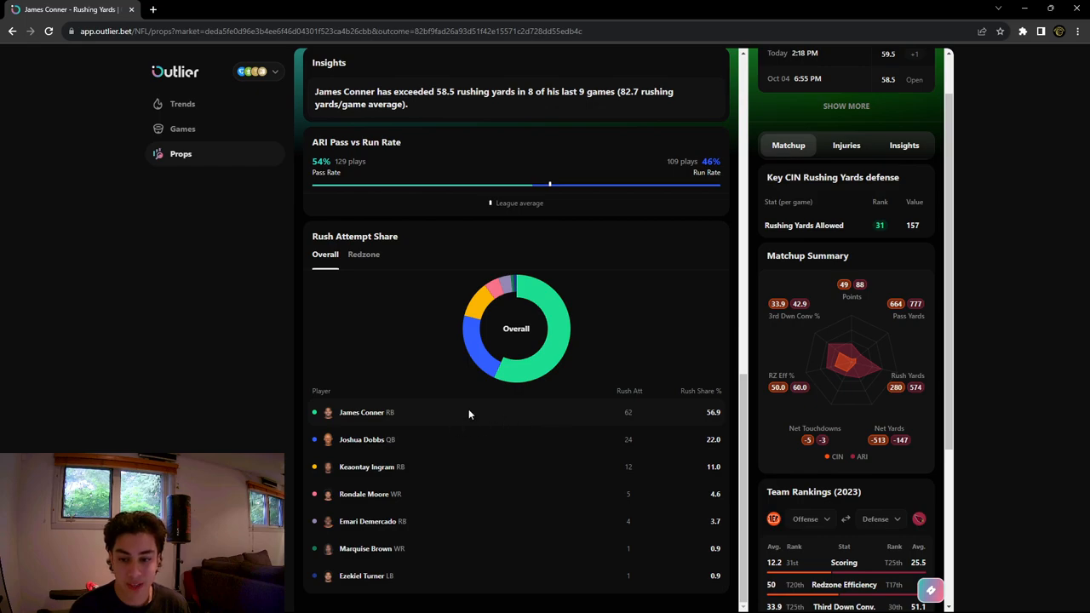
pyautogui.moveTo(681, 422)
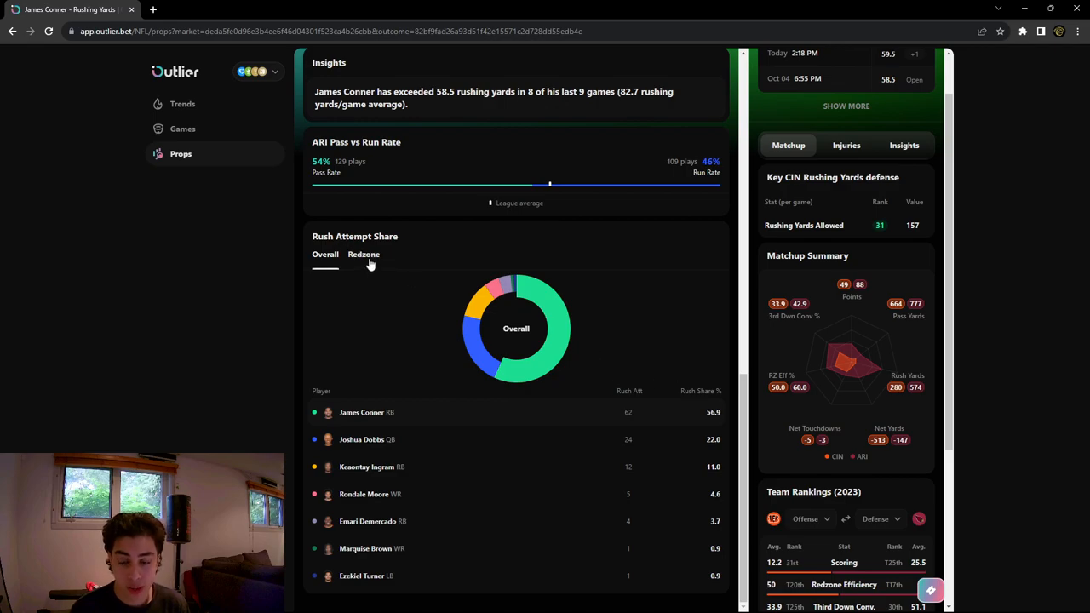
pyautogui.click(363, 254)
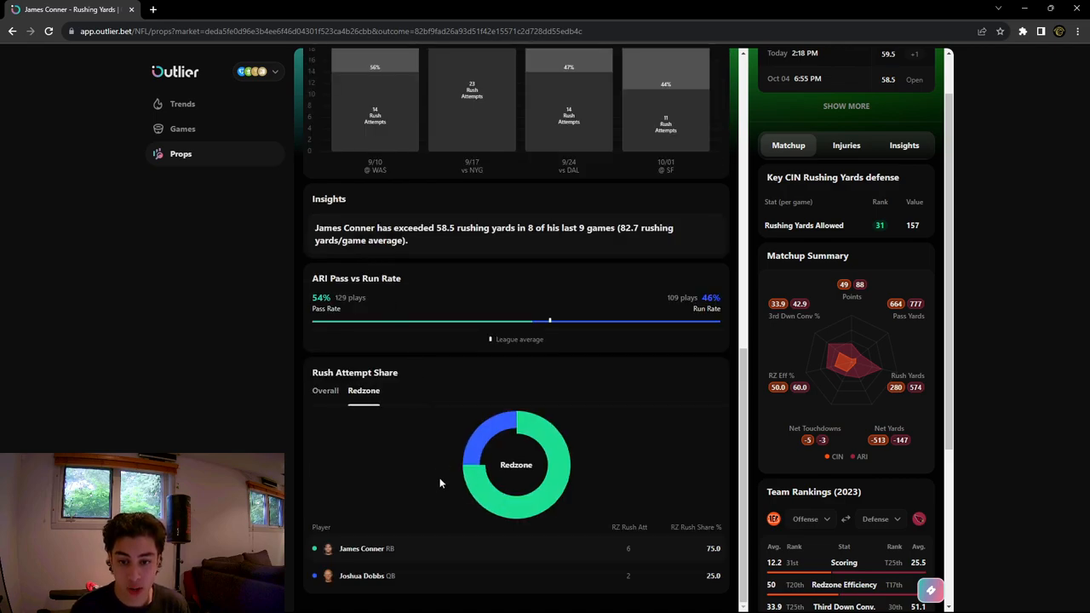
pyautogui.moveTo(417, 562)
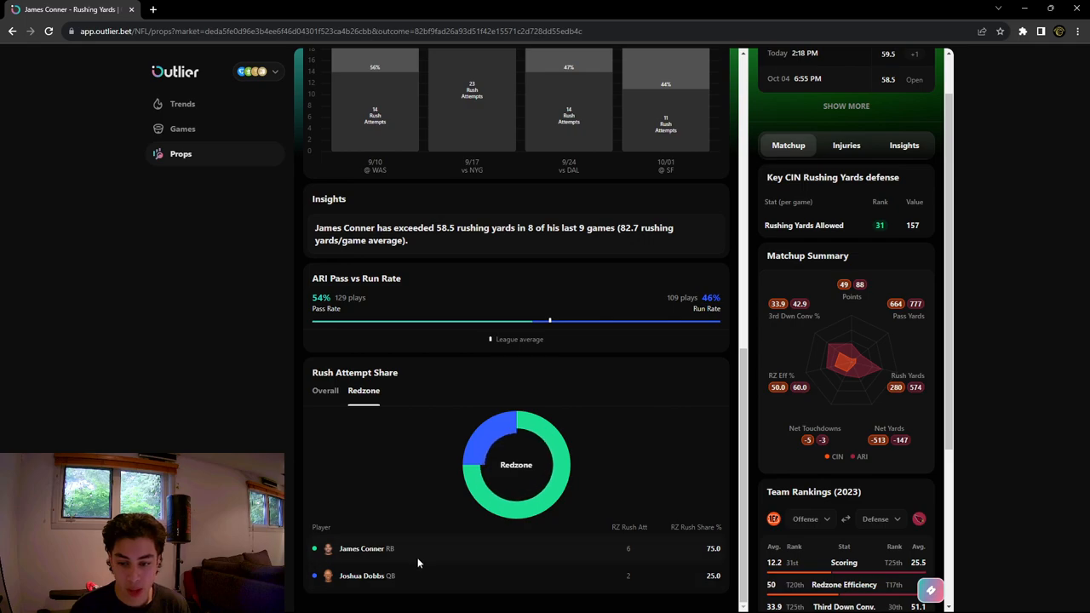
pyautogui.moveTo(691, 532)
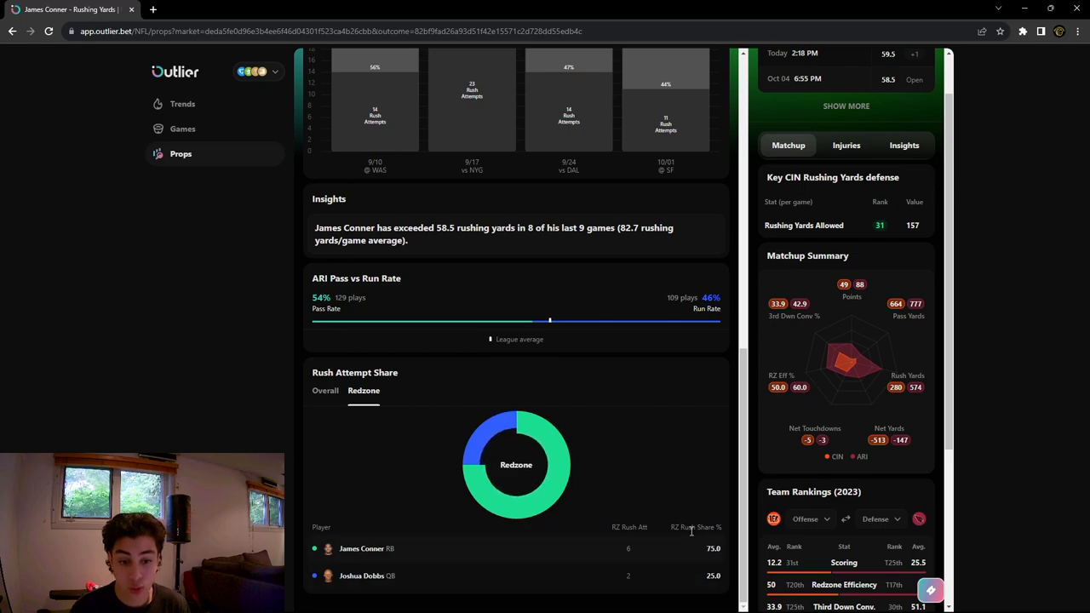
pyautogui.moveTo(711, 561)
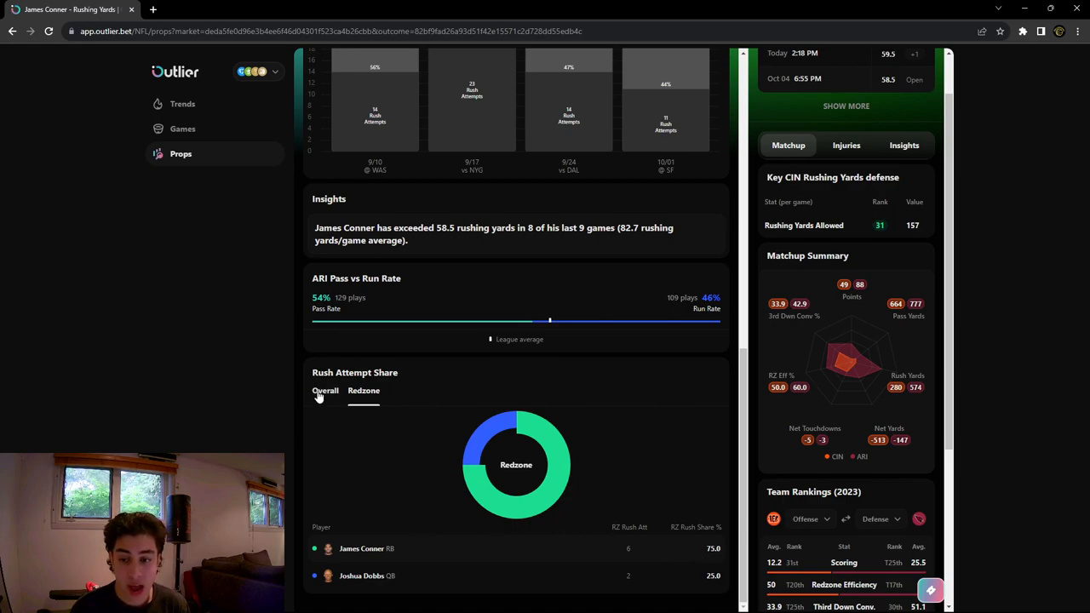
pyautogui.click(324, 389)
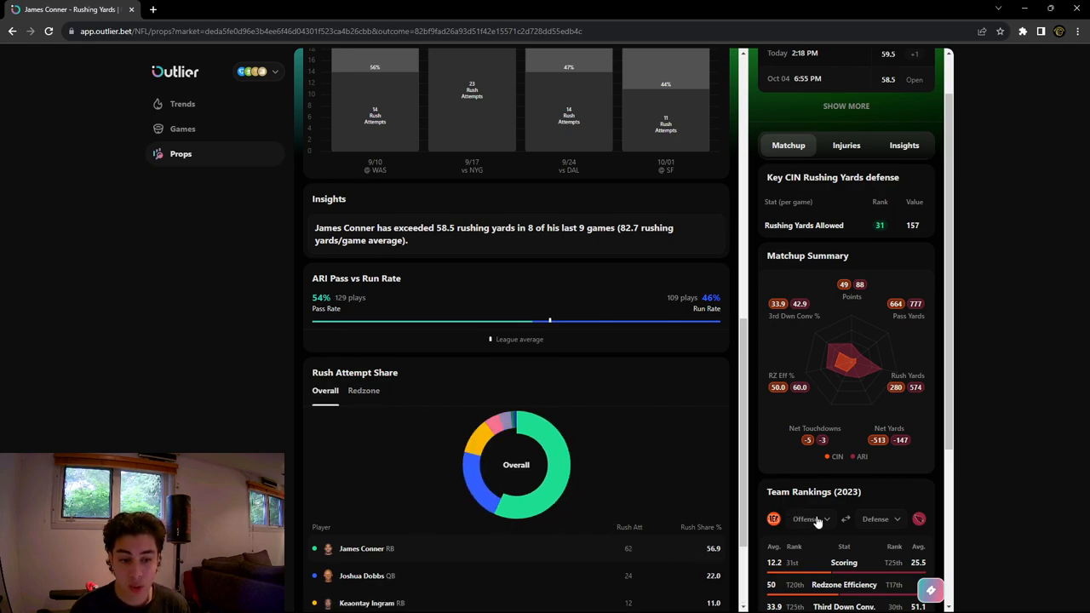
# Step: Swap team rankings to CIN defense (157 rushing yards, 31st) versus ARI offense (143.5, 6th)
pyautogui.scroll(-3)
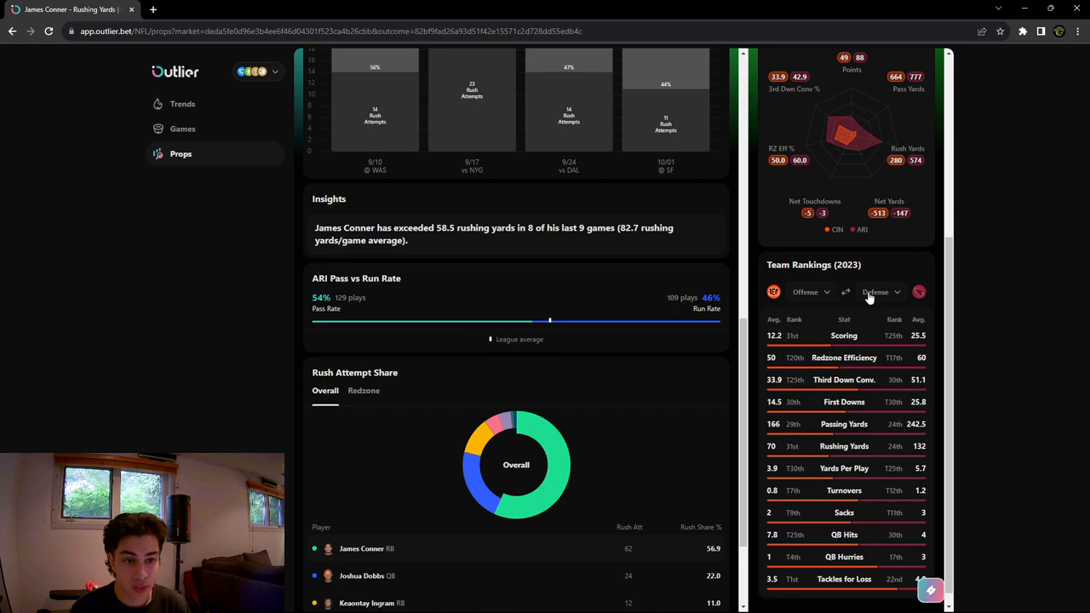
pyautogui.click(845, 292)
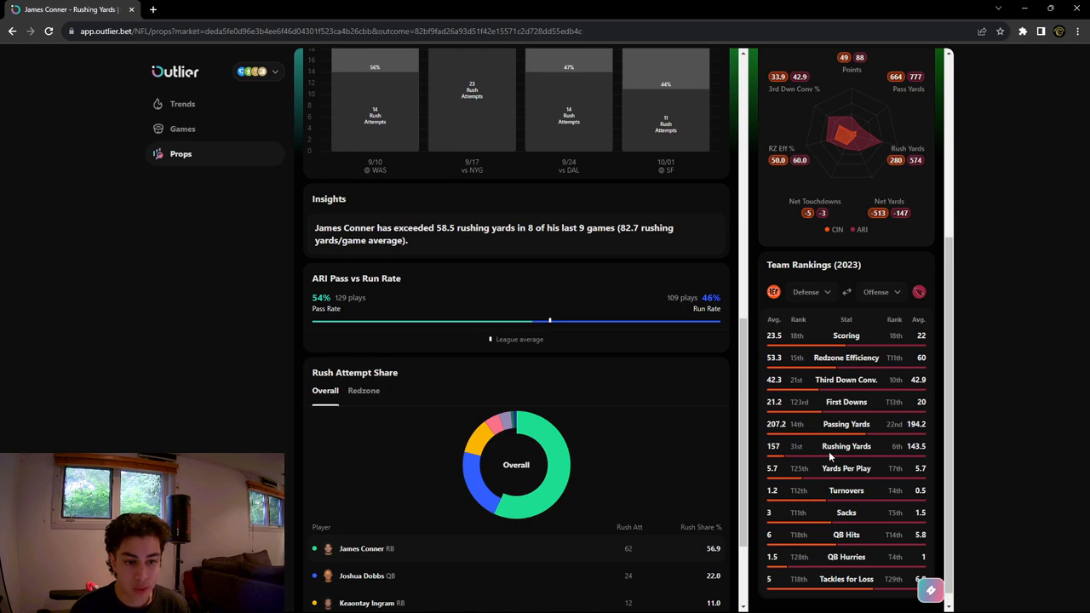
pyautogui.moveTo(830, 488)
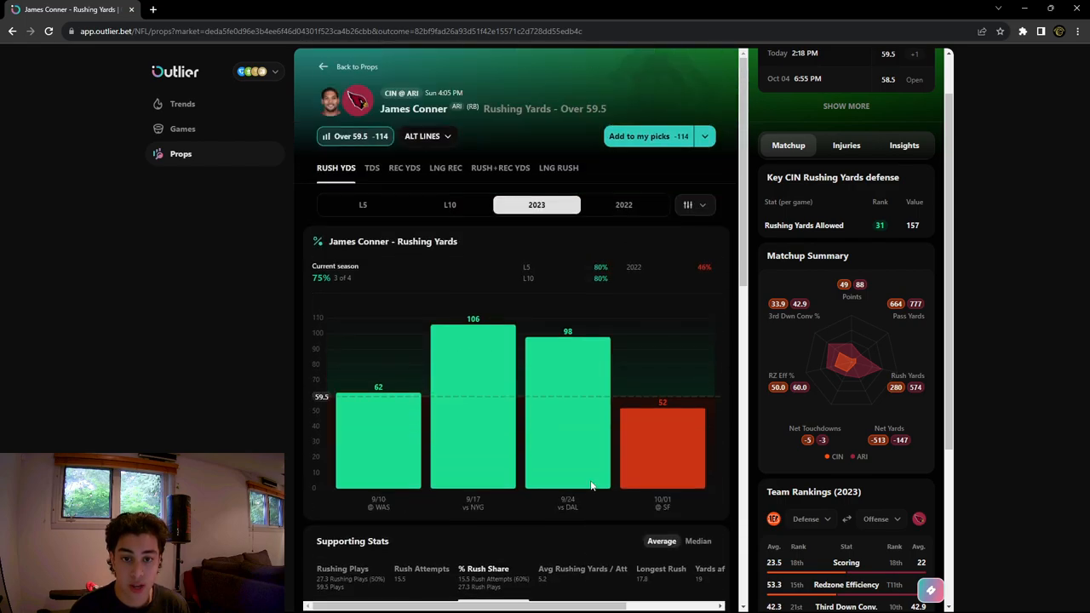
pyautogui.moveTo(454, 204)
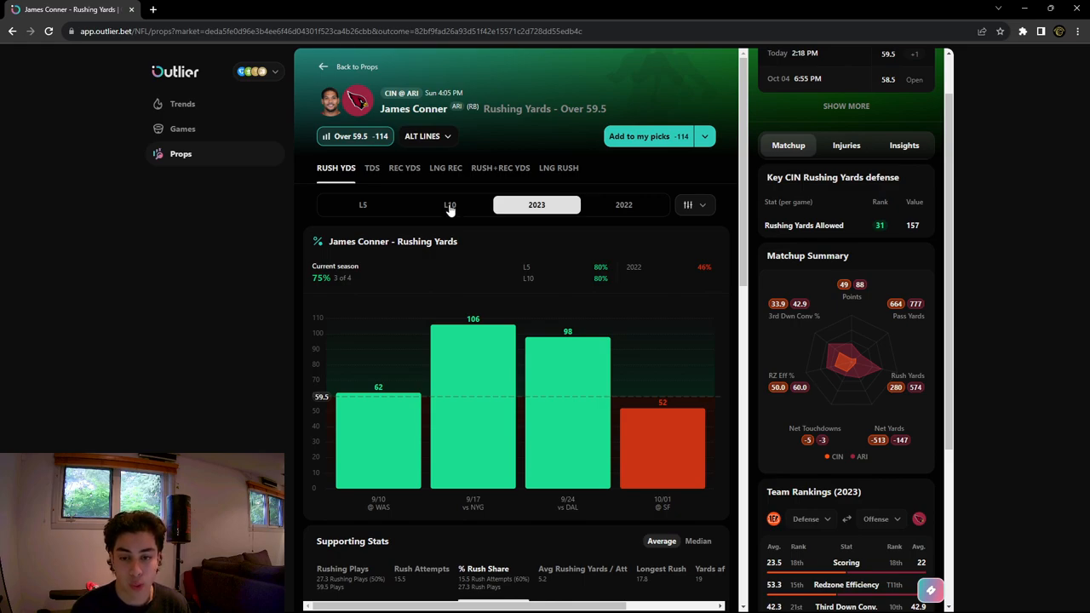
# Step: Show Conner's last 10 games of rushing yards, 8 of 10 over 59.5
pyautogui.click(450, 204)
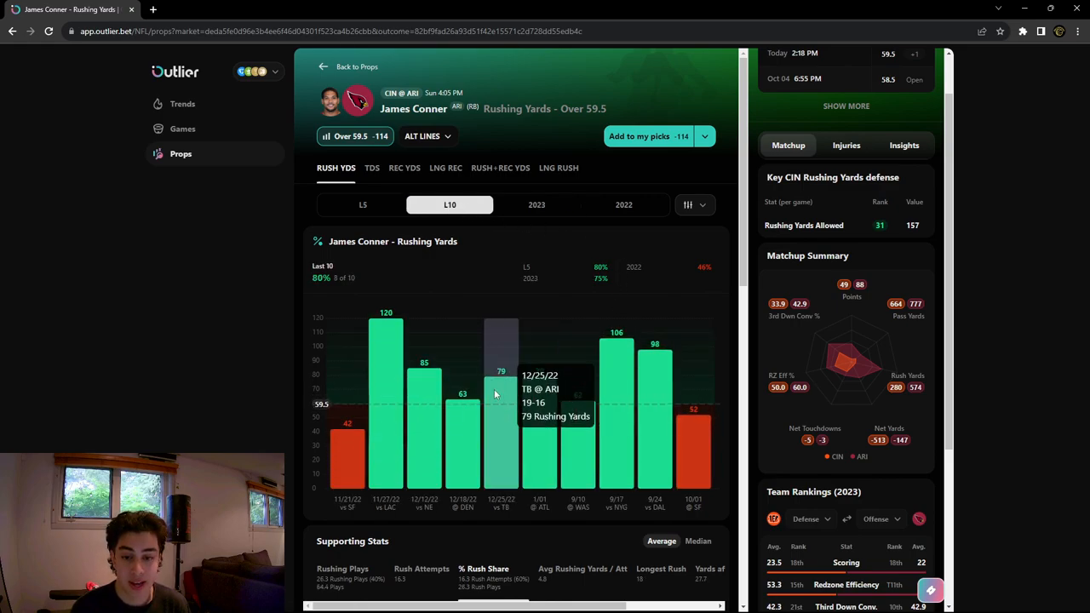
pyautogui.moveTo(532, 268)
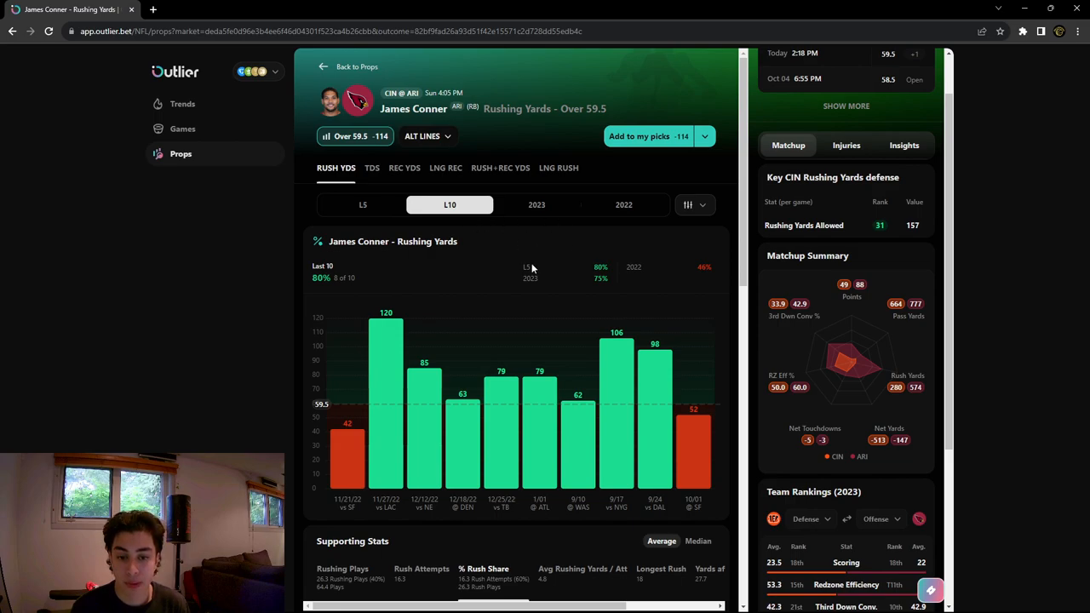
pyautogui.moveTo(596, 311)
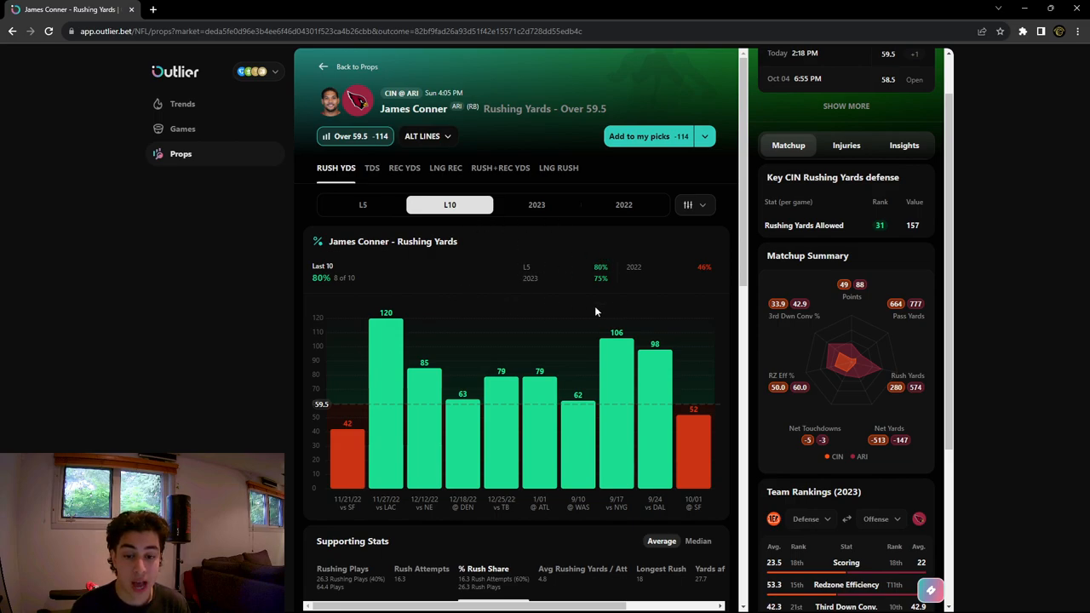